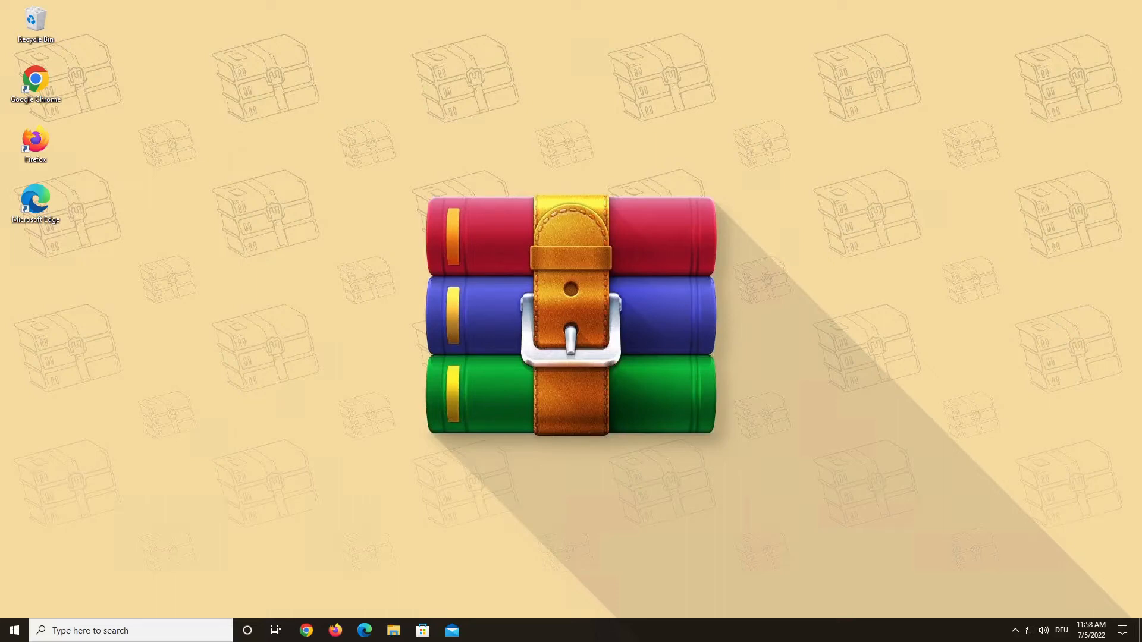
mouse_move(1011, 477)
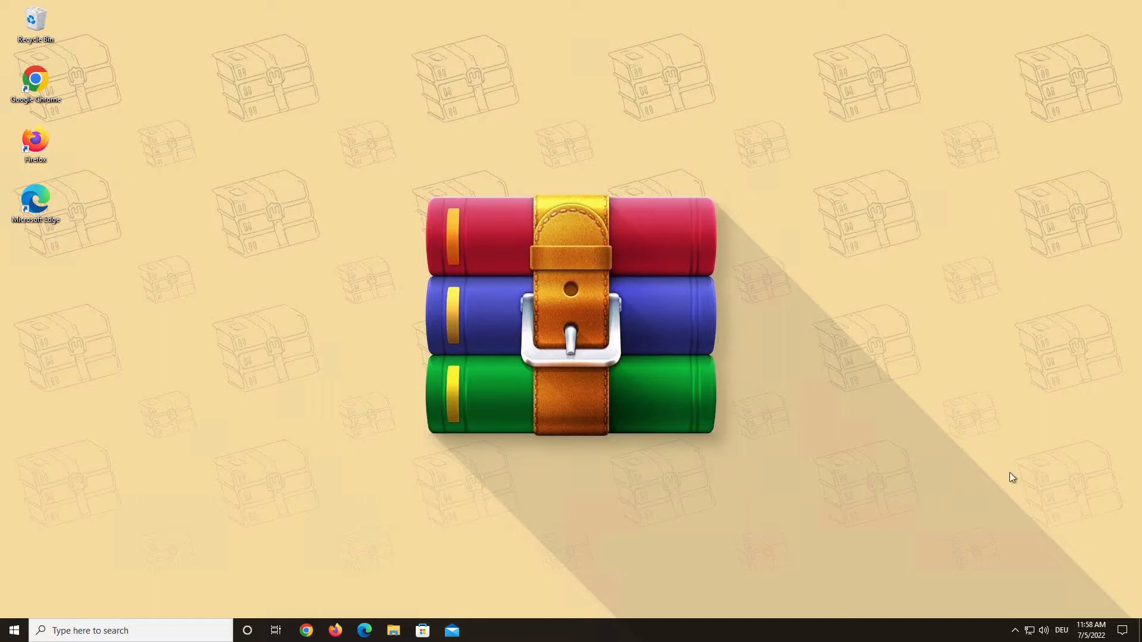
Search Windows for WinRAR from the taskbar search box
text(WinRAR)
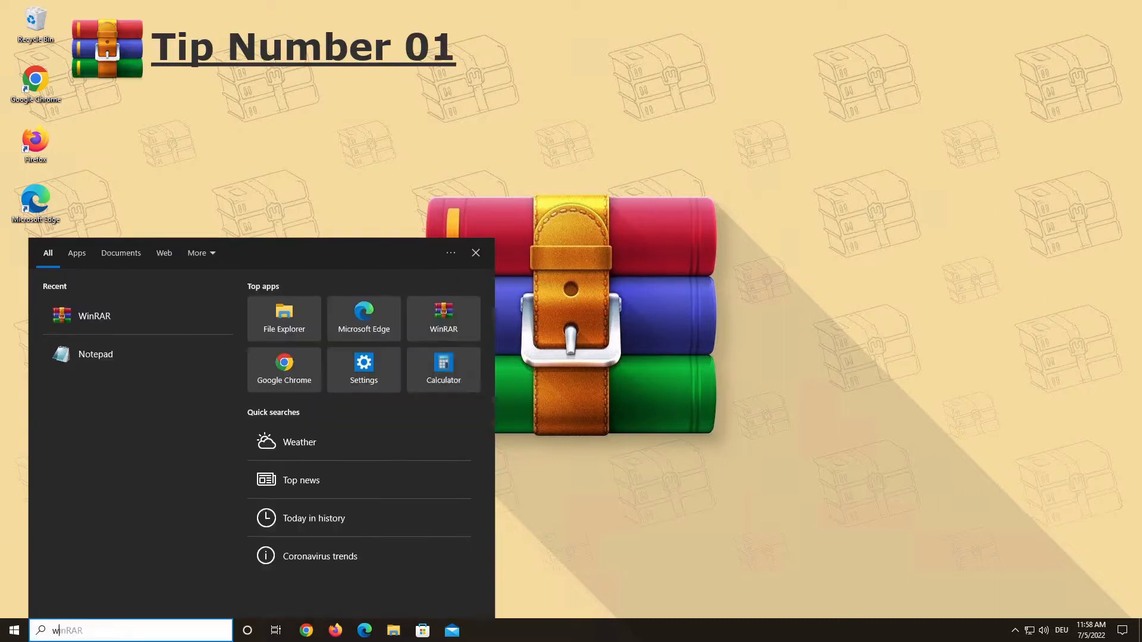
Launch WinRAR from the search results and bring up its Options menu
click(93, 315)
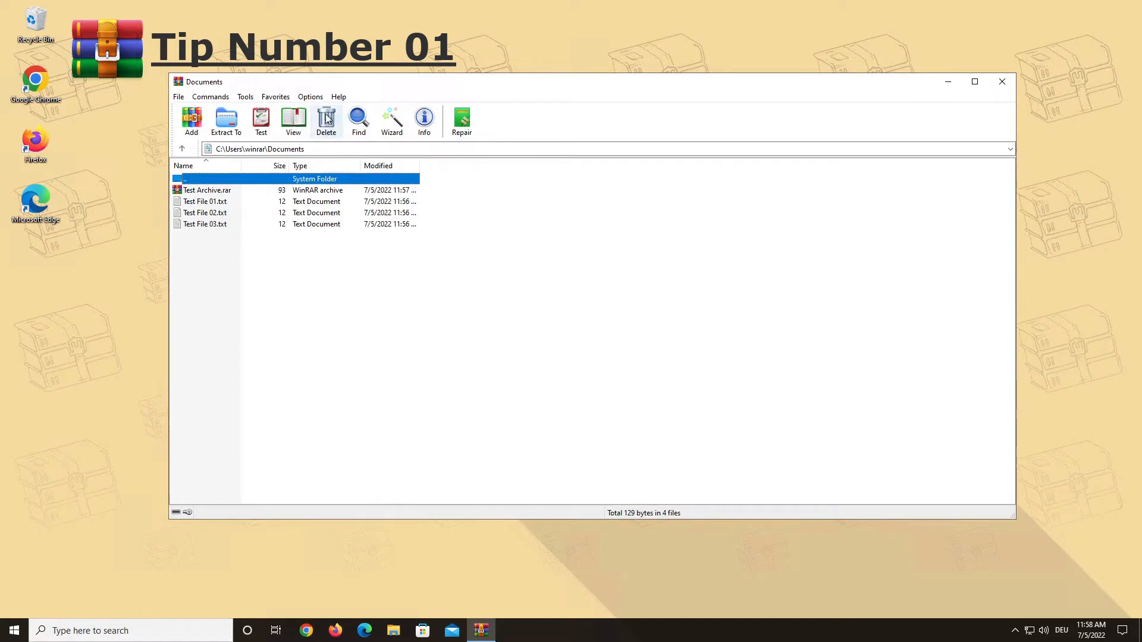
click(310, 96)
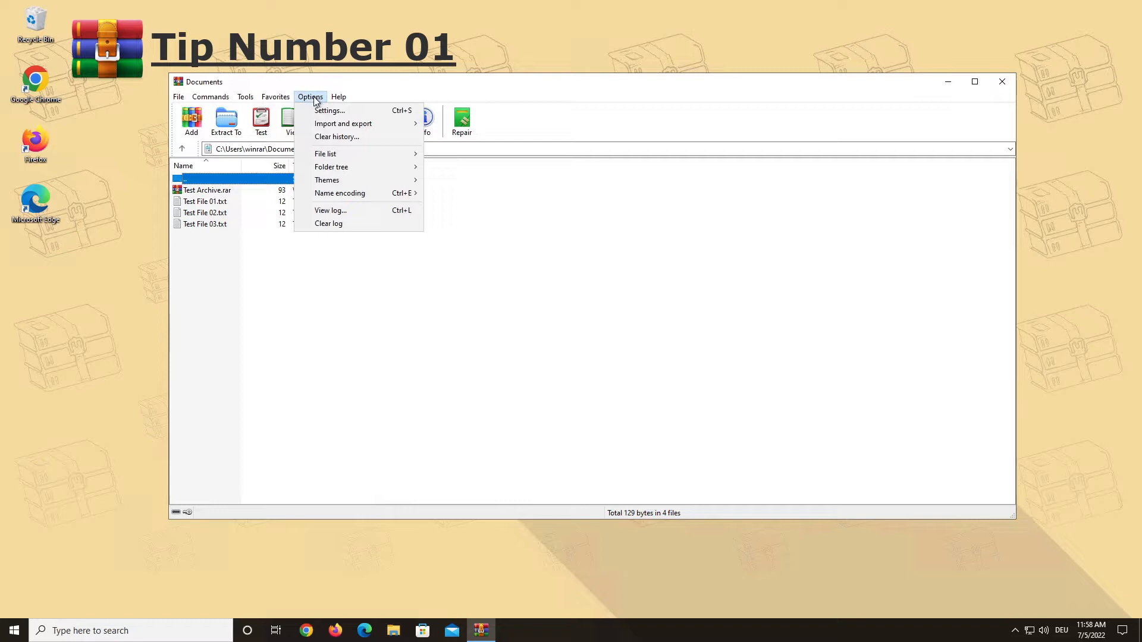
mouse_move(331, 166)
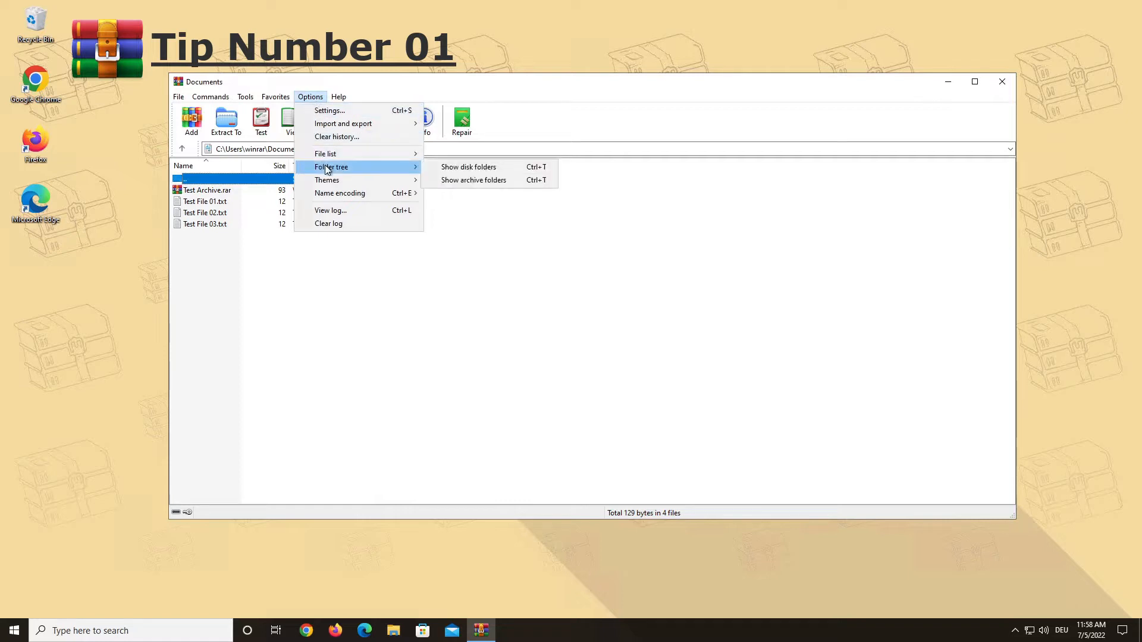
mouse_move(493, 170)
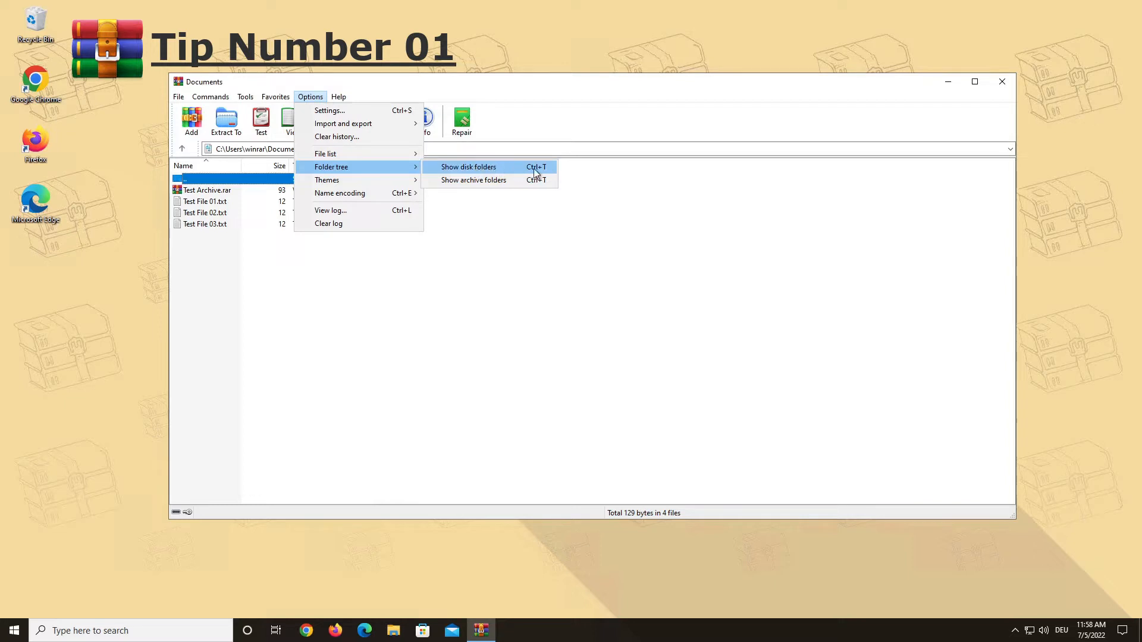
mouse_move(550, 175)
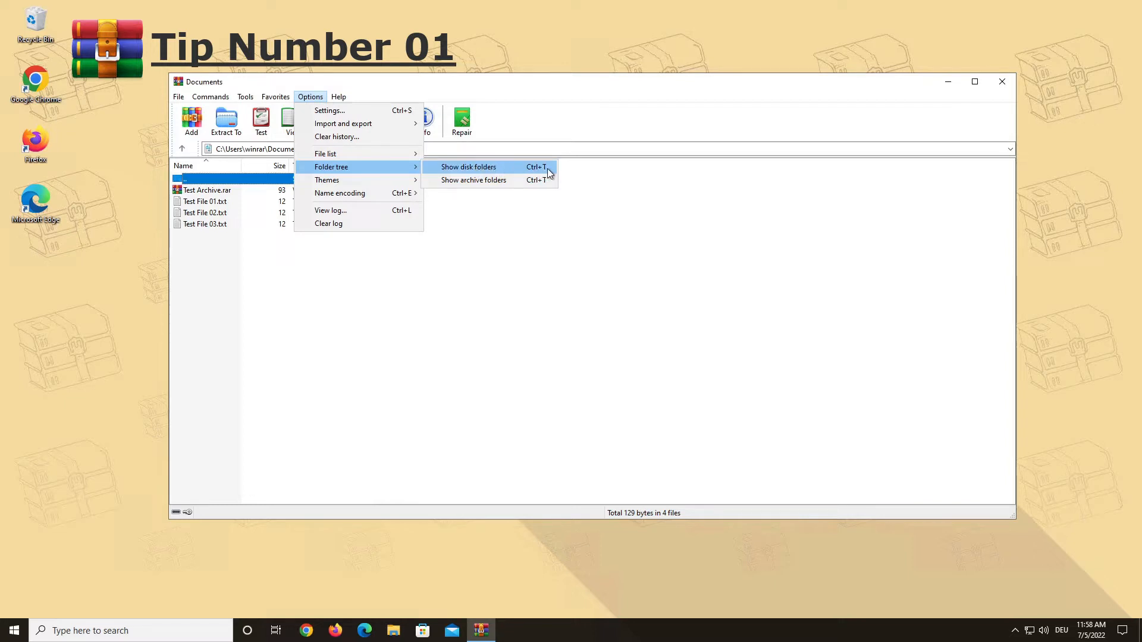
Enable Show disk folders so a drive and folder tree appears beside the file list
click(469, 167)
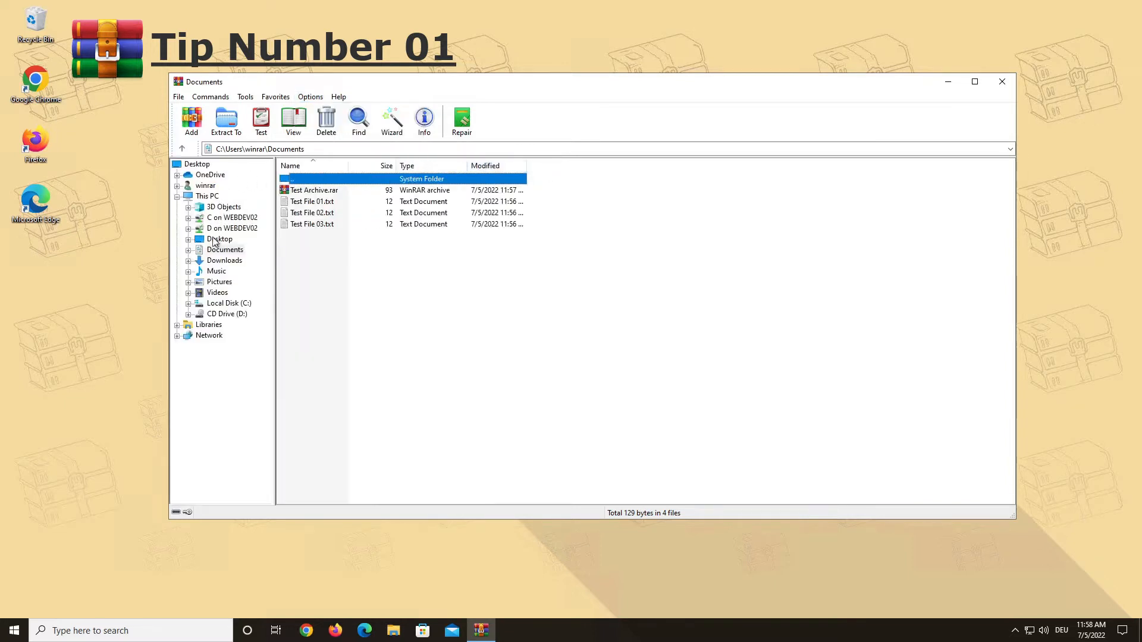
mouse_move(240, 288)
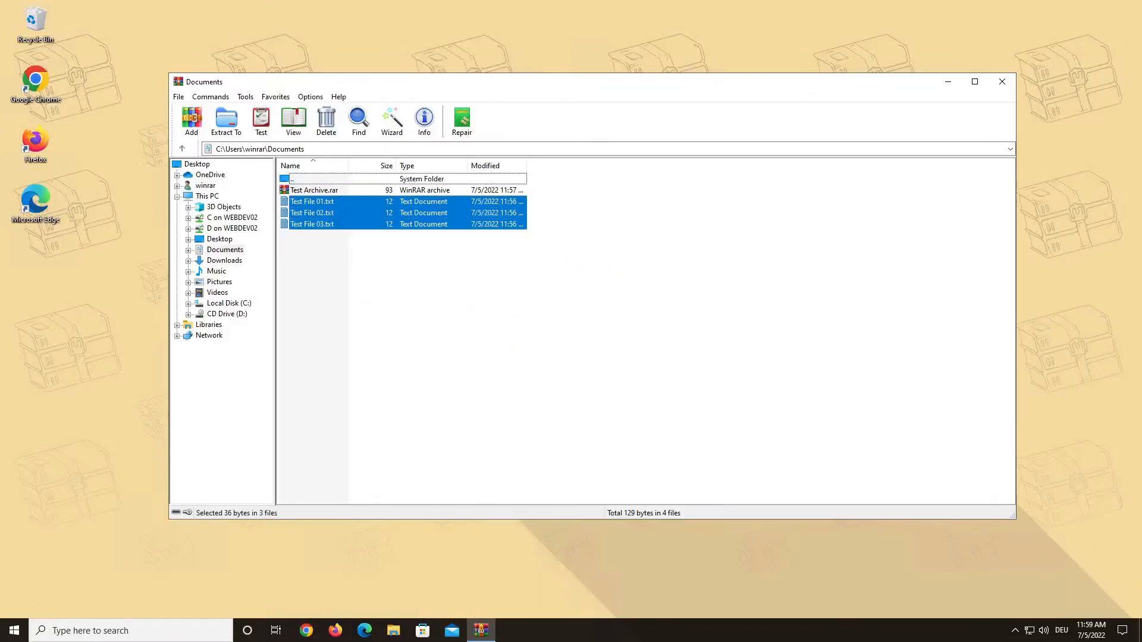
click(190, 120)
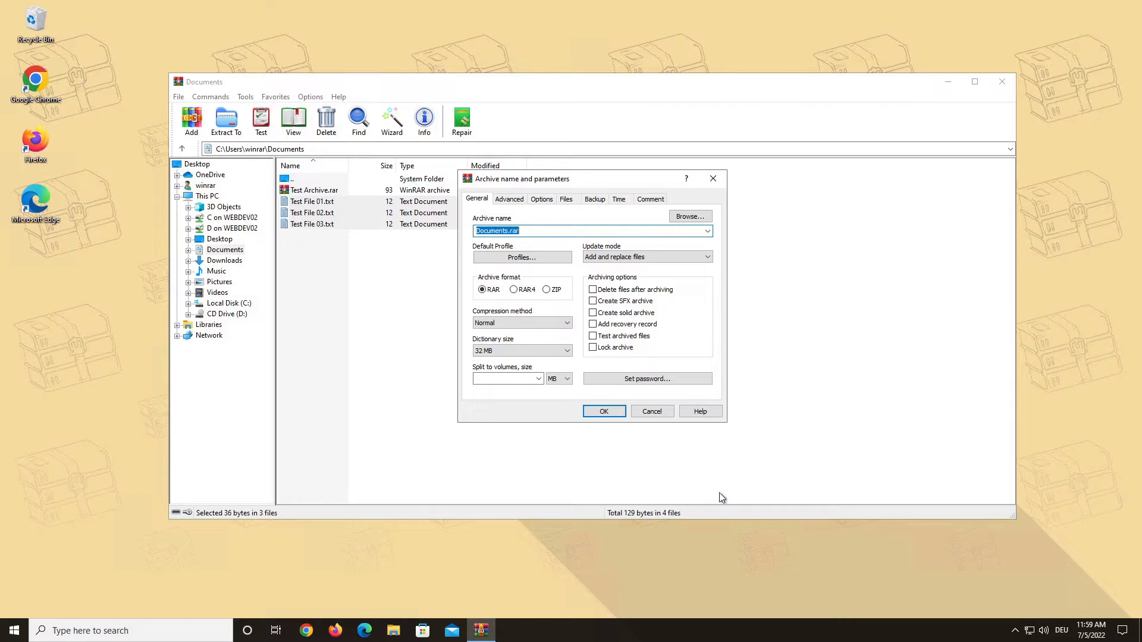
mouse_move(706, 474)
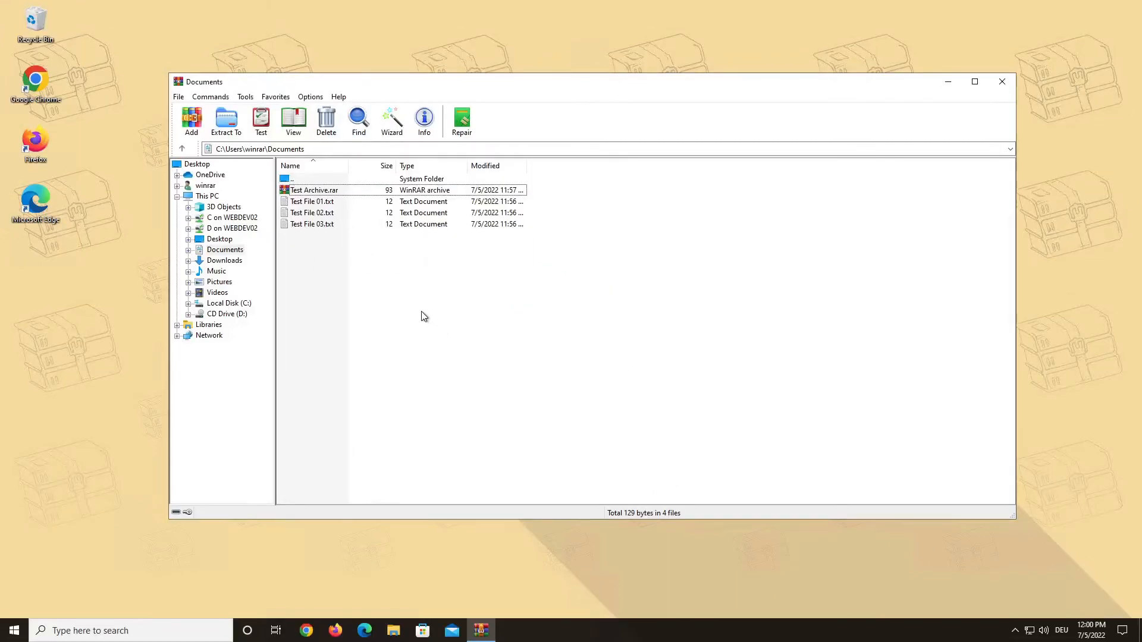
click(314, 190)
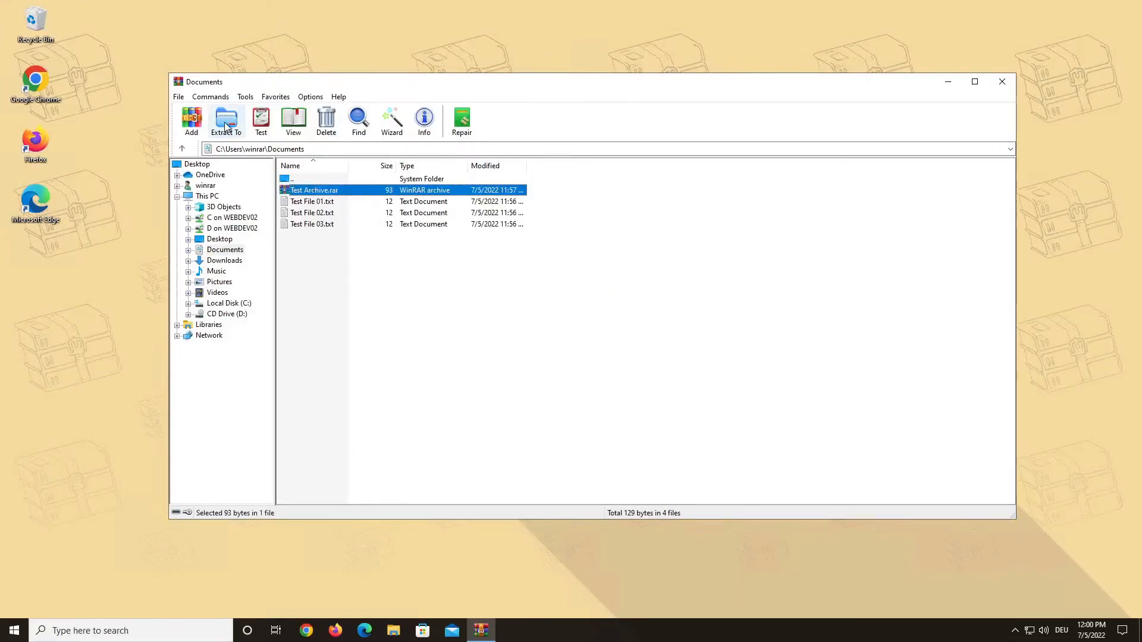
click(227, 121)
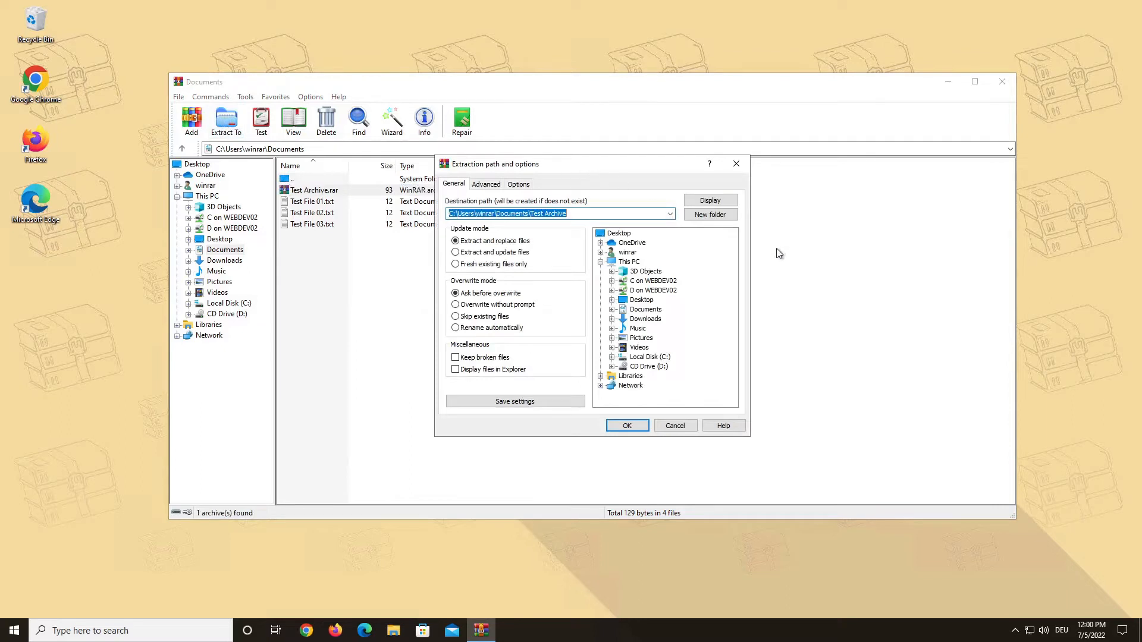
mouse_move(777, 264)
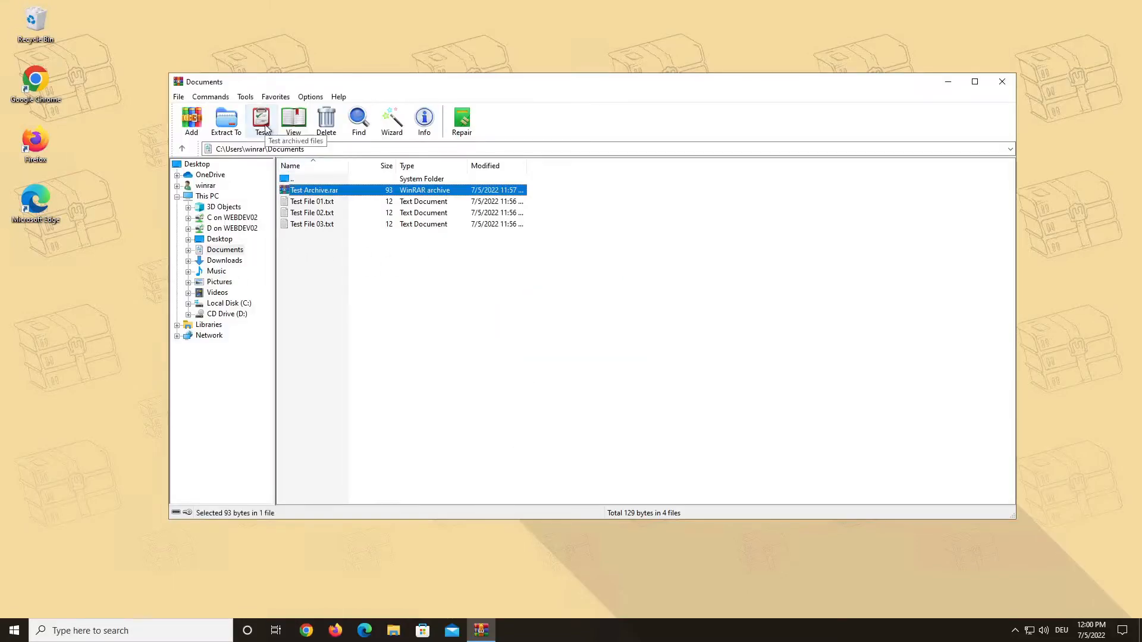
Test Test Archive.rar for errors, ending with no errors found
click(261, 120)
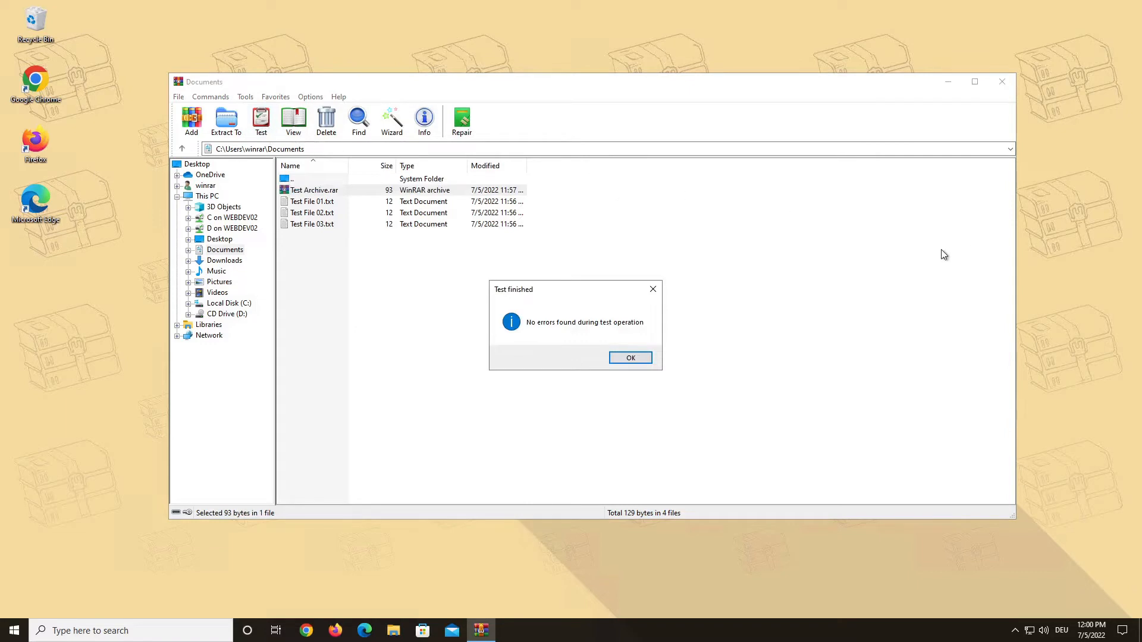
mouse_move(895, 254)
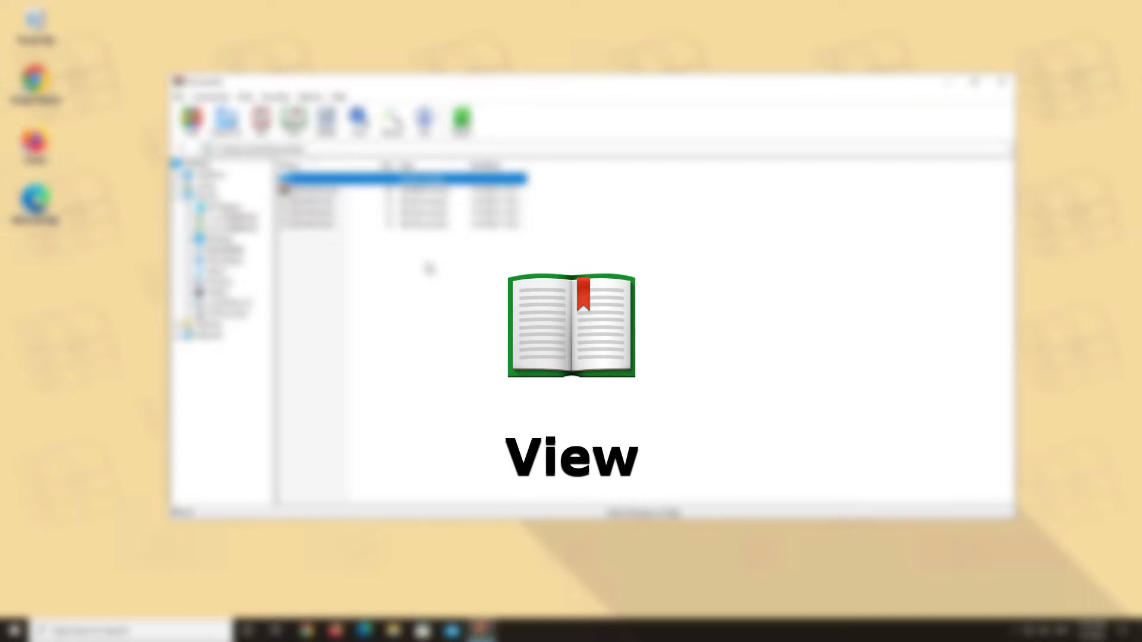
View Test Archive.rar to reveal its single Test Archive.txt, then return to Documents
click(292, 120)
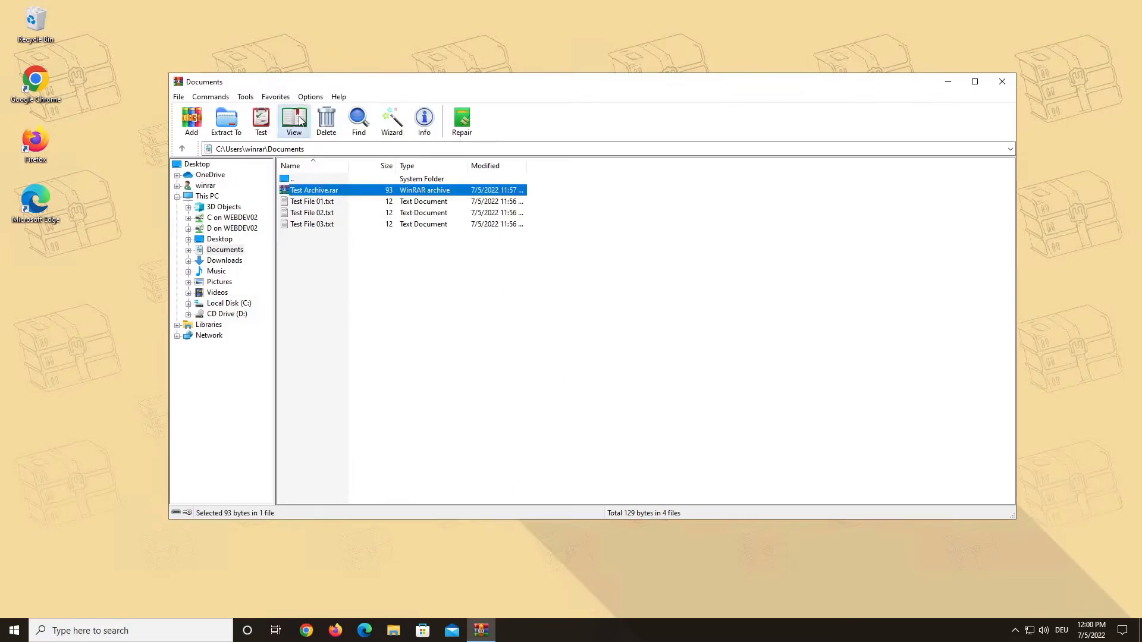
double_click(314, 190)
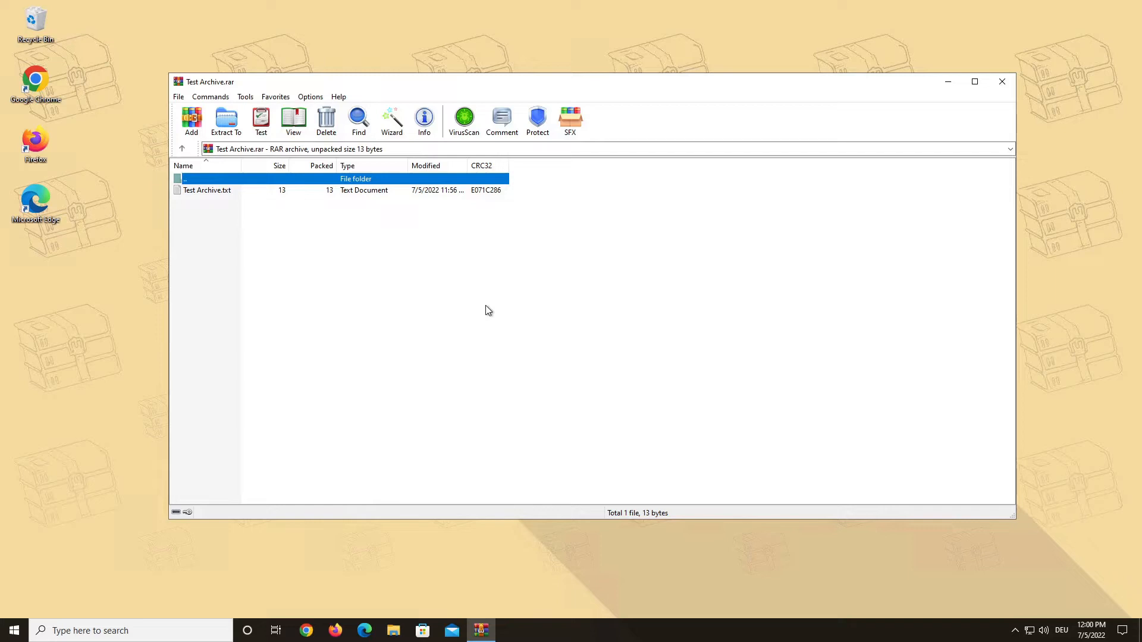
click(326, 121)
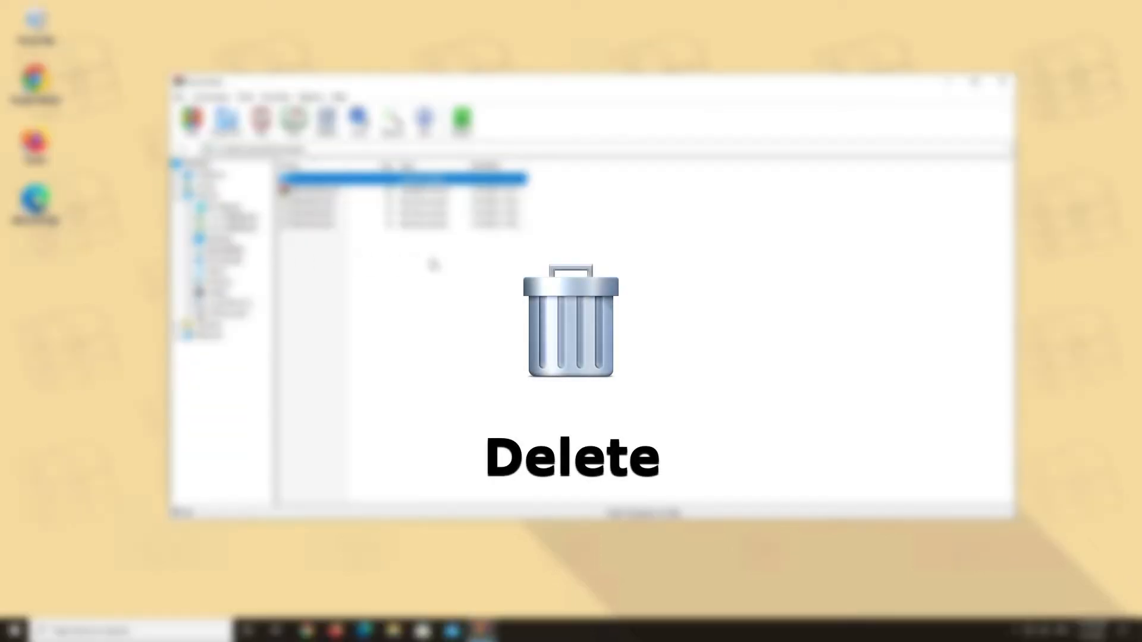
mouse_move(328, 120)
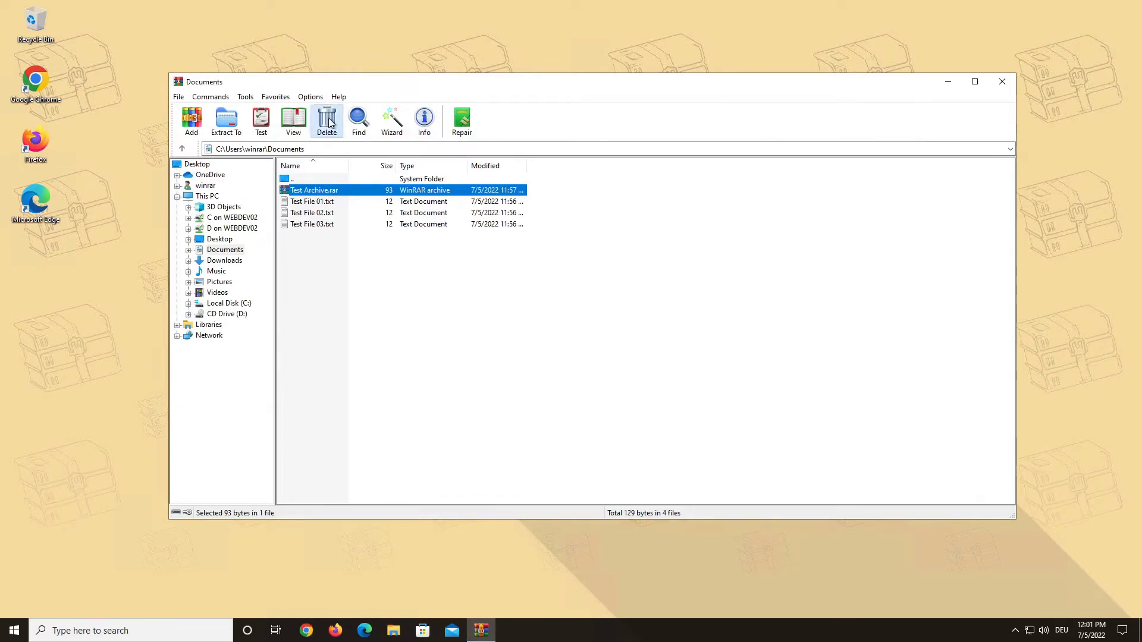
Delete Test Archive.rar to the Recycle Bin, reopen it, and remove Test Archive.txt from inside it
click(326, 121)
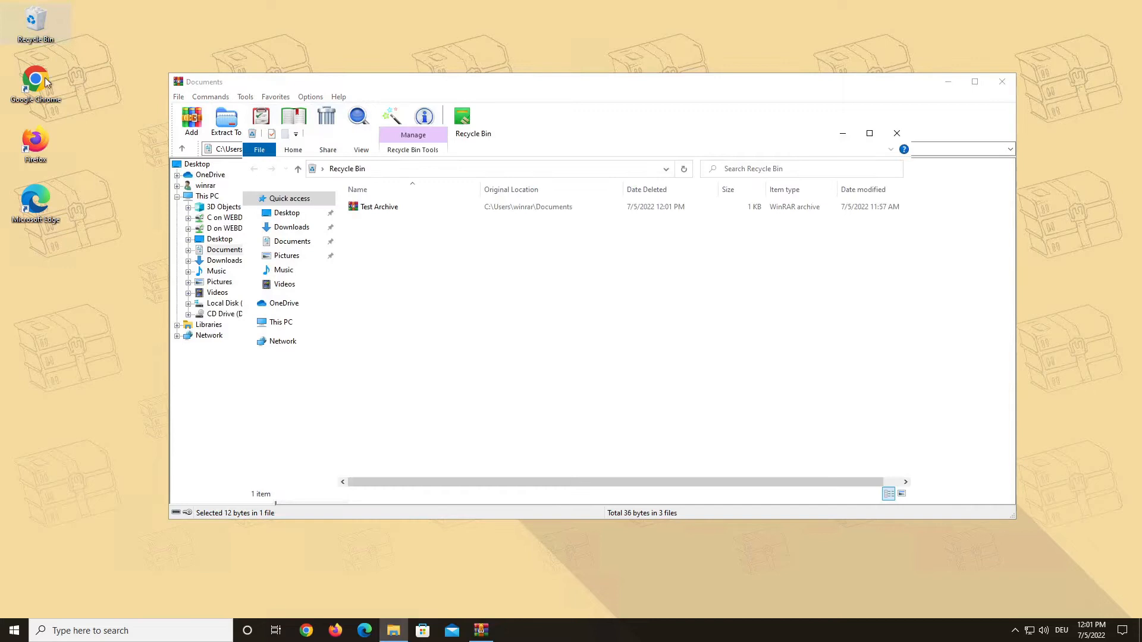
mouse_move(481, 248)
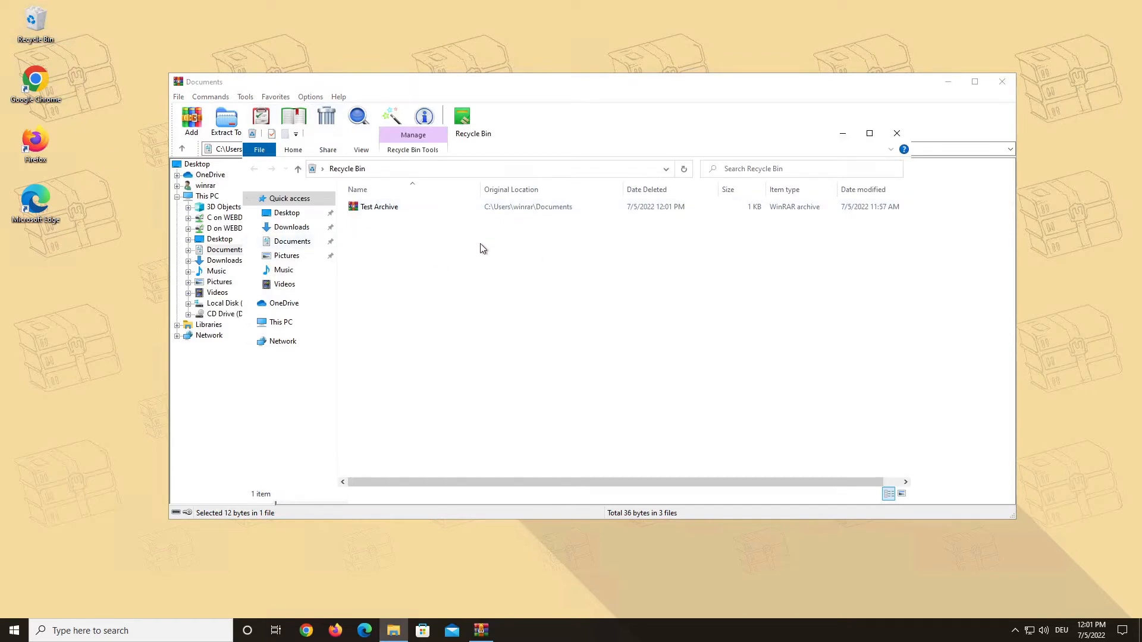
mouse_move(874, 220)
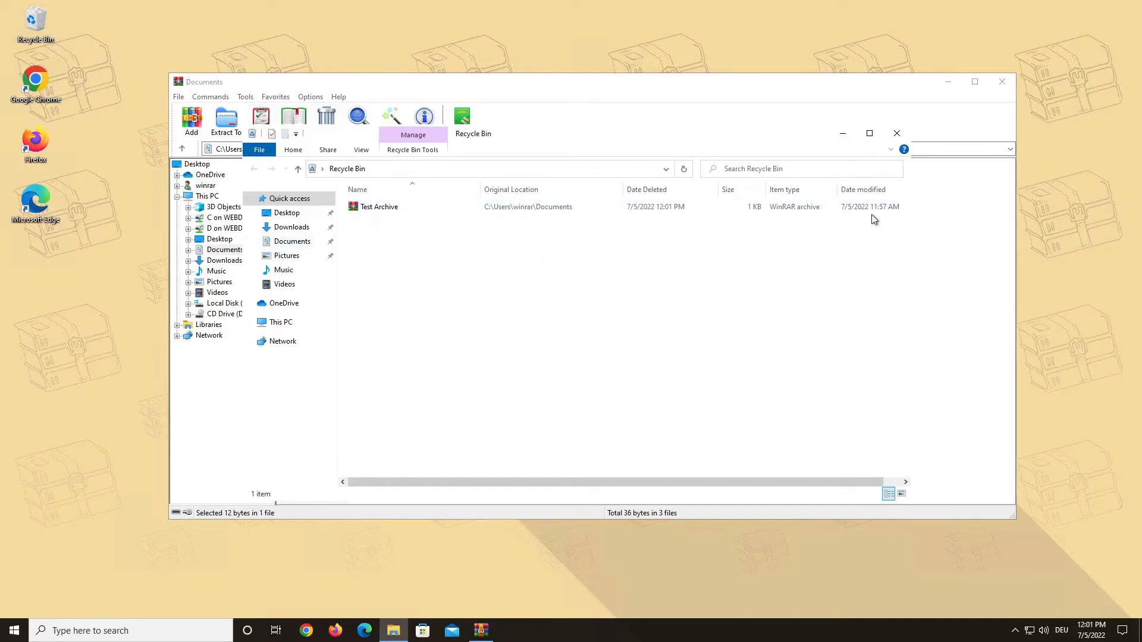
click(378, 207)
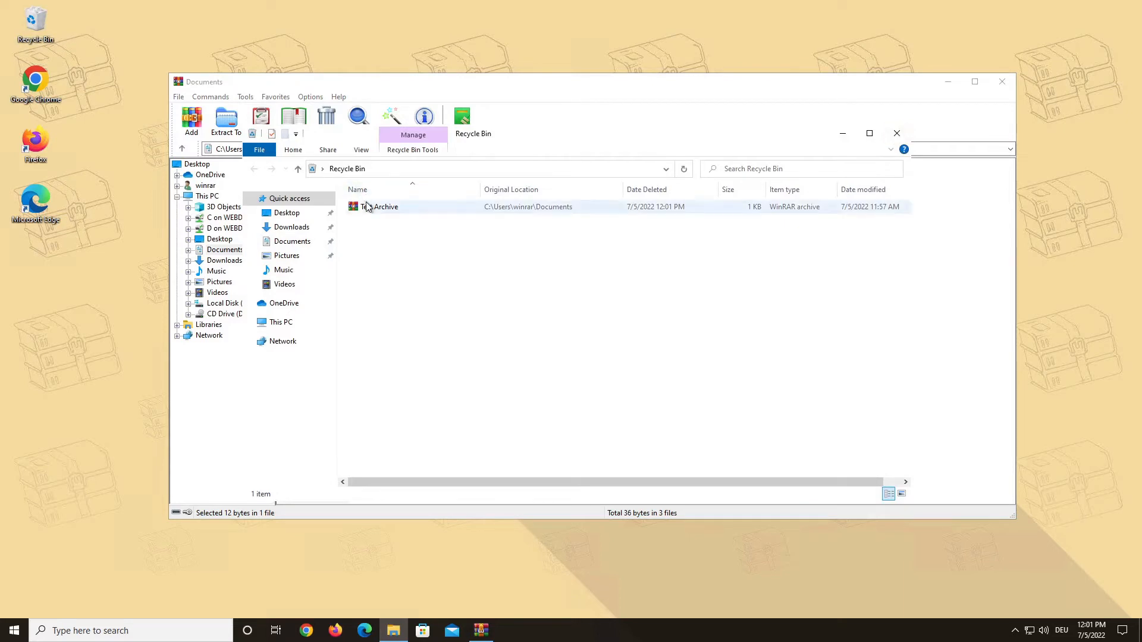
double_click(386, 207)
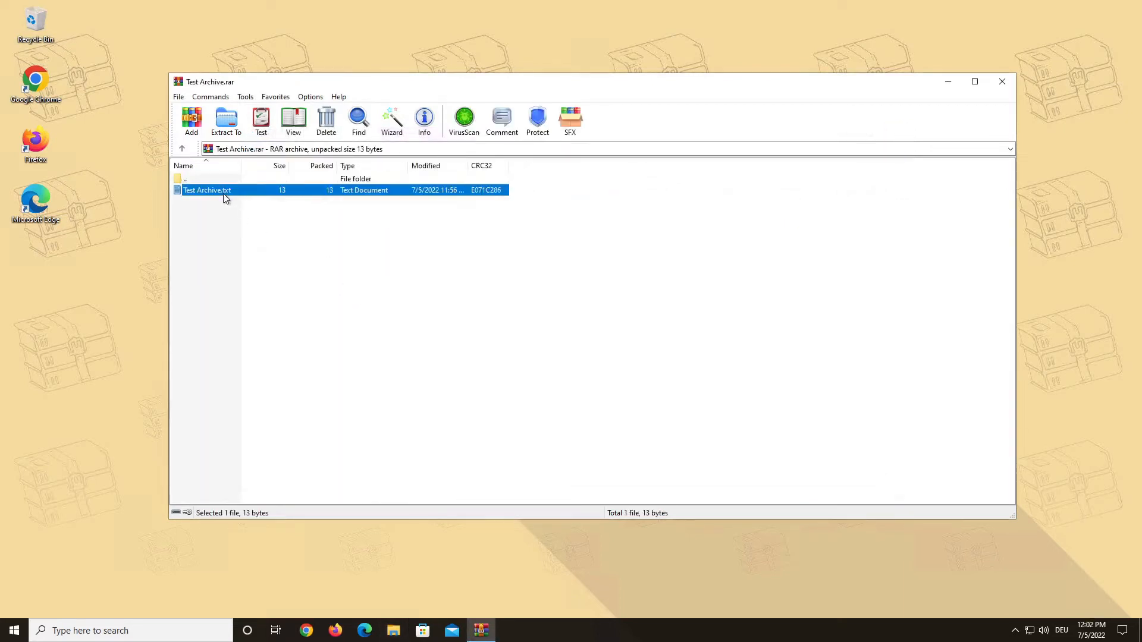
mouse_move(326, 121)
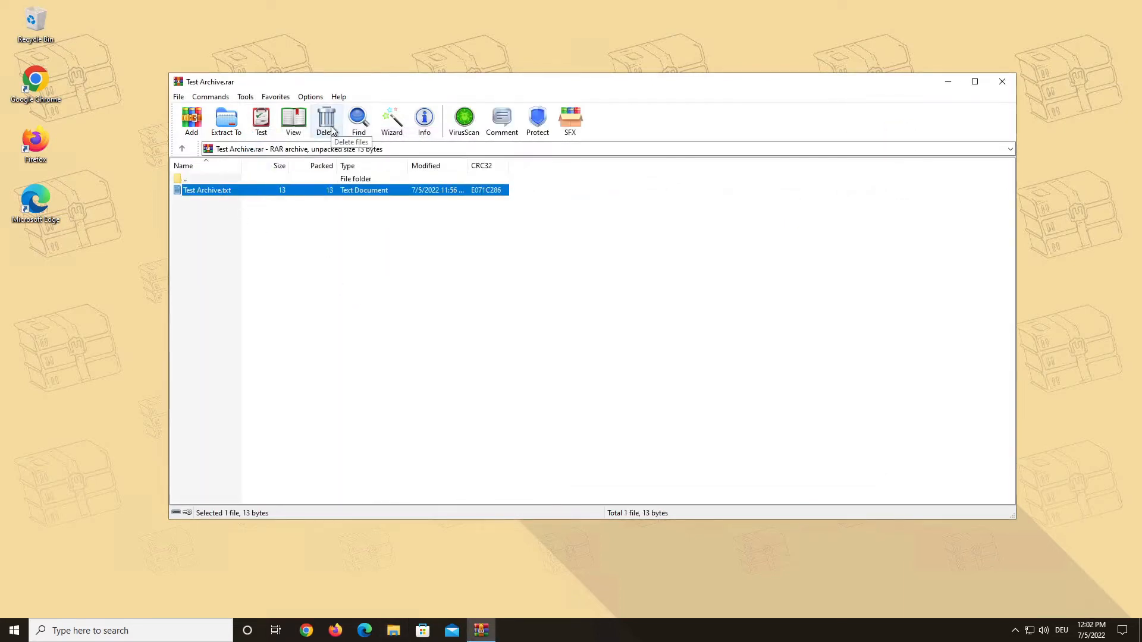
click(326, 120)
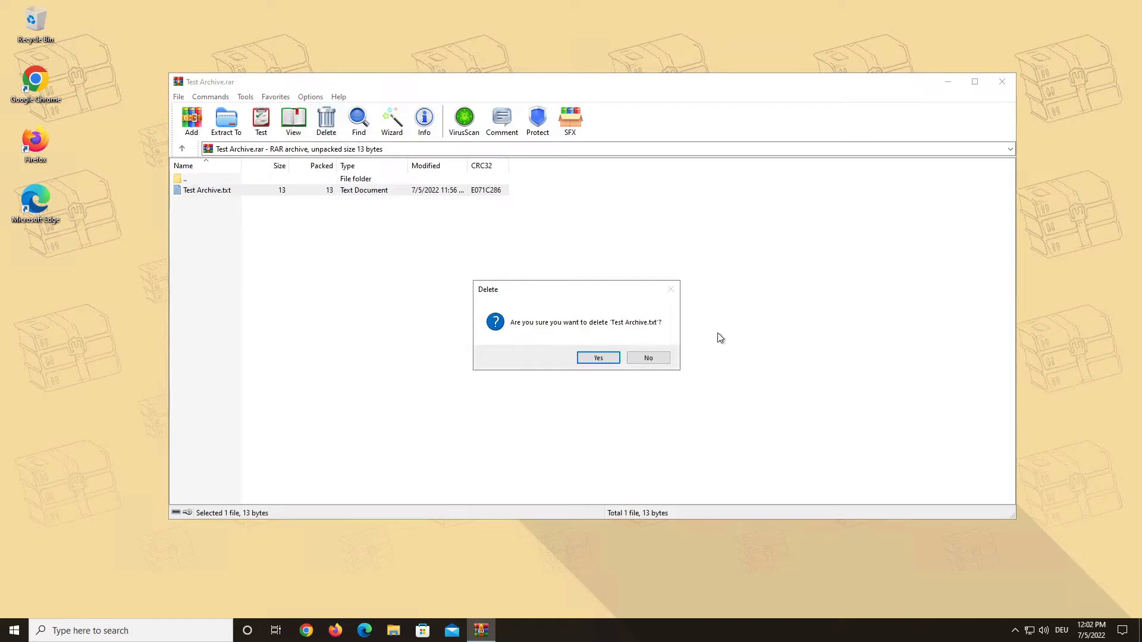
click(597, 358)
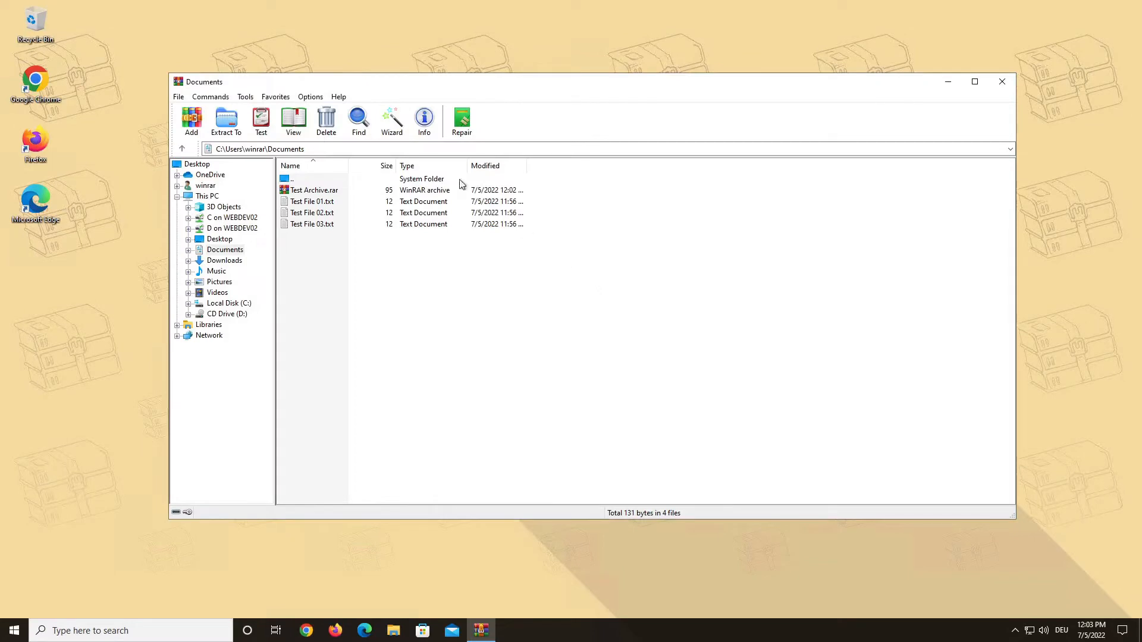
Find files matching 'test' in Documents, listing five matches including Test Archive.rar
click(359, 120)
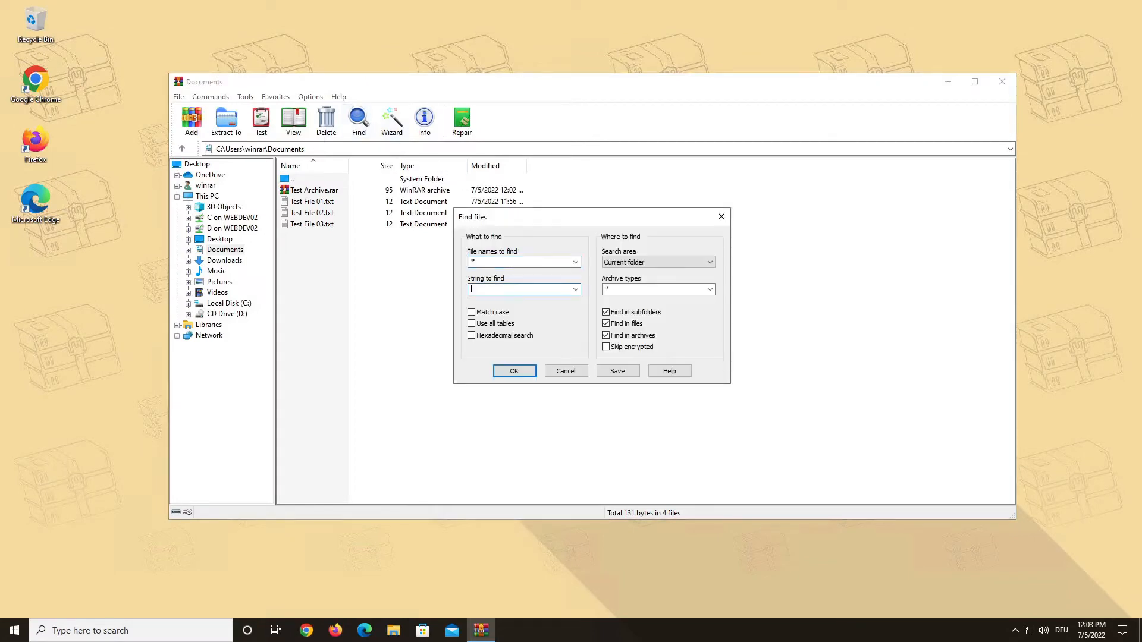
text(test)
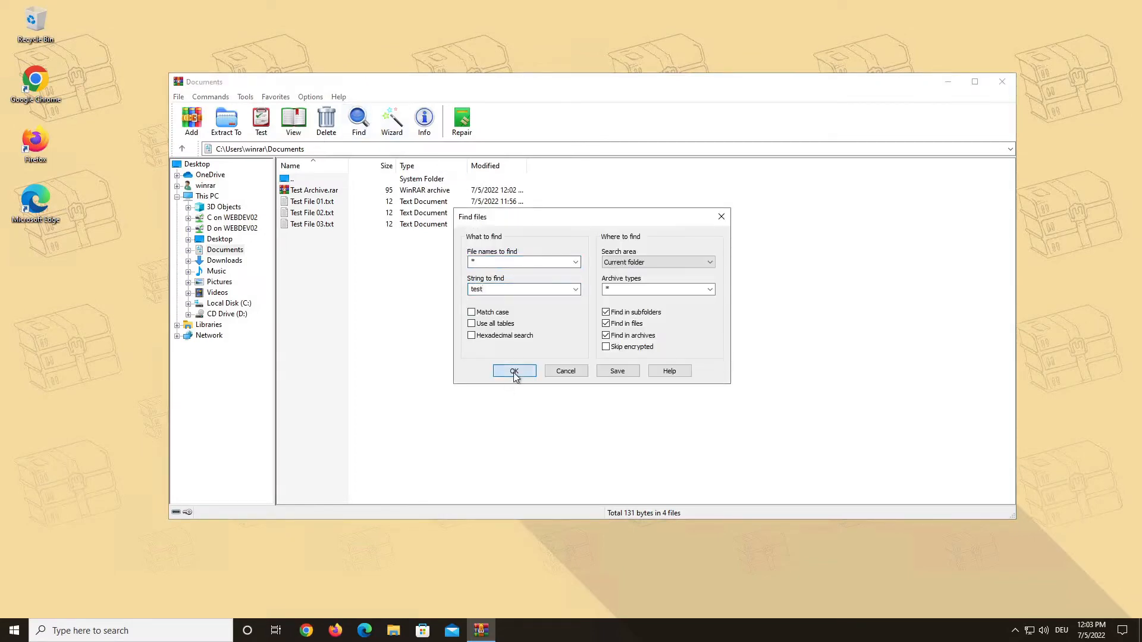
click(514, 371)
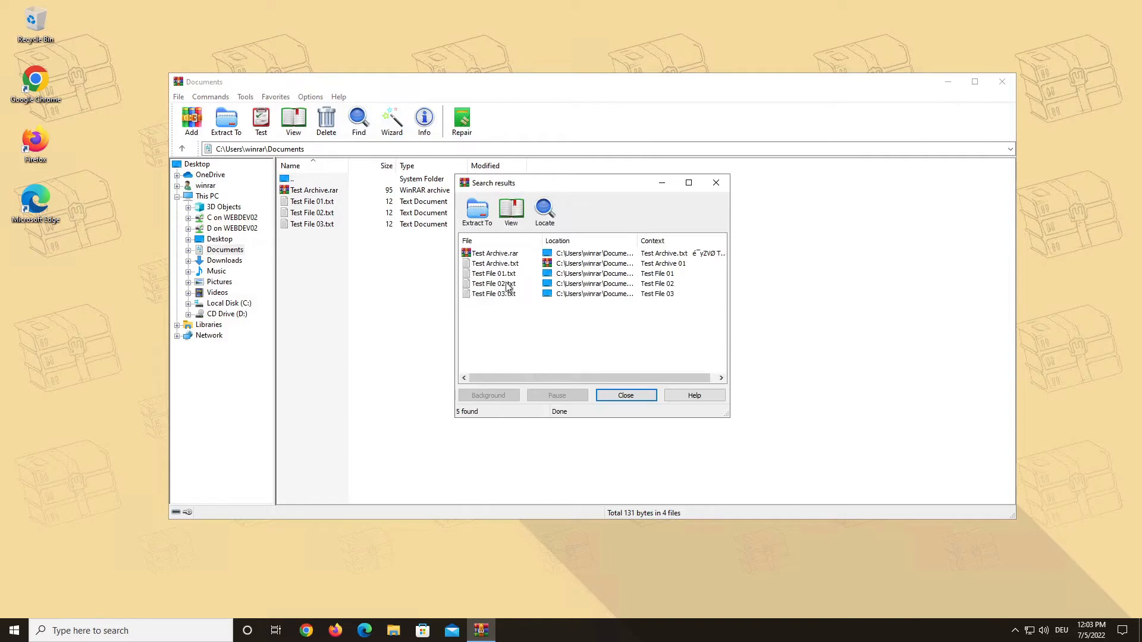
mouse_move(623, 339)
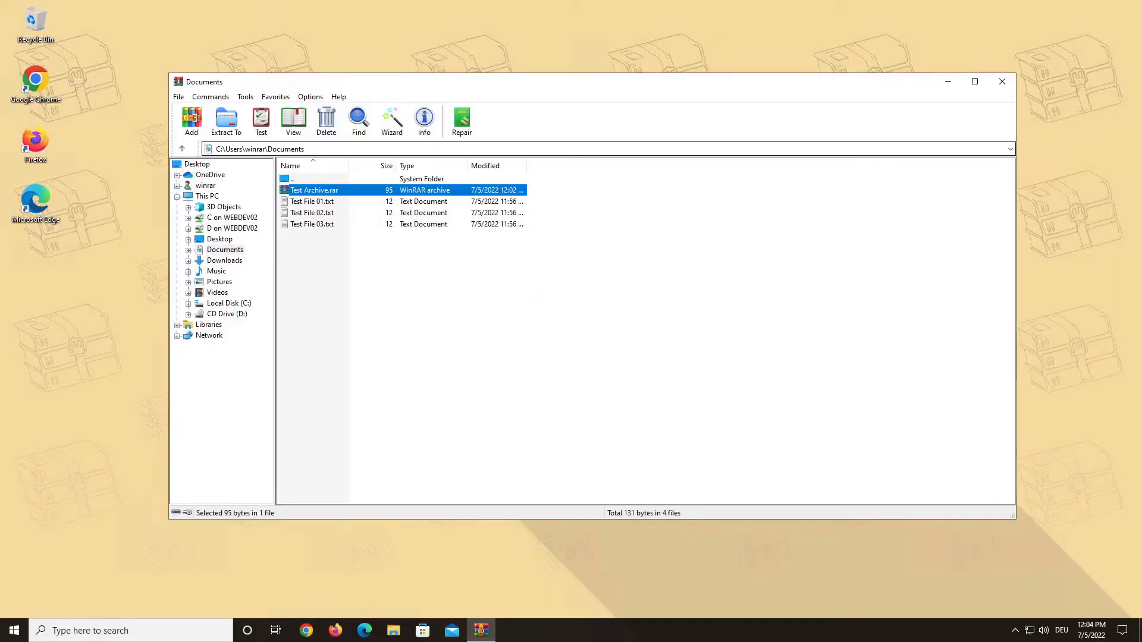
Use the Wizard to unpack Test Archive.rar into a Test Archive folder on the Desktop
click(392, 120)
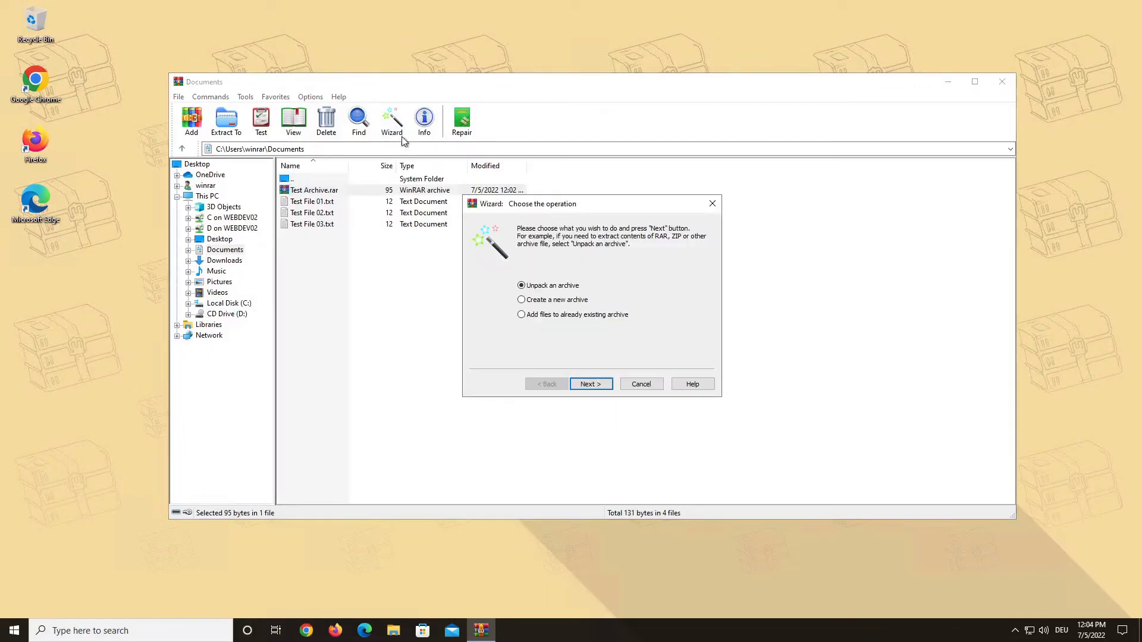
mouse_move(640, 314)
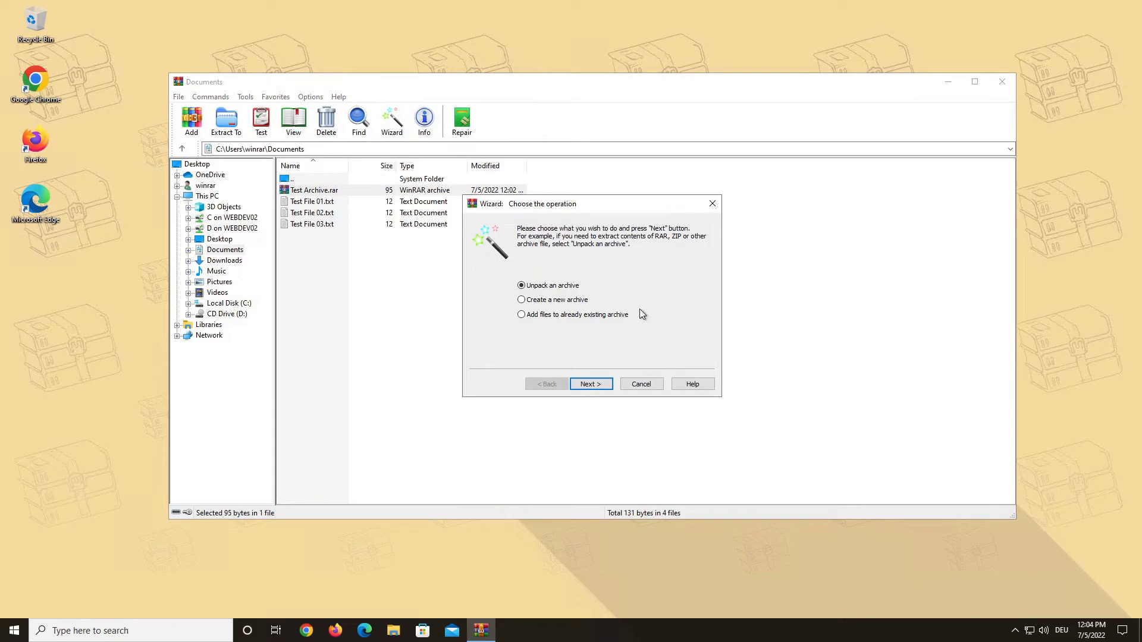
click(591, 384)
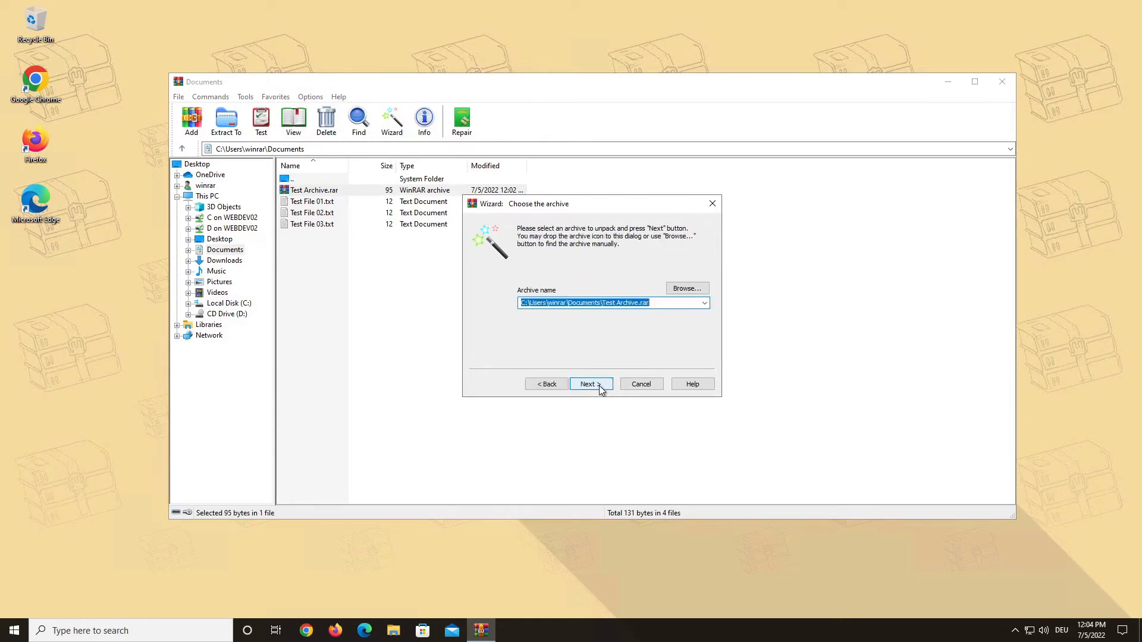
click(586, 384)
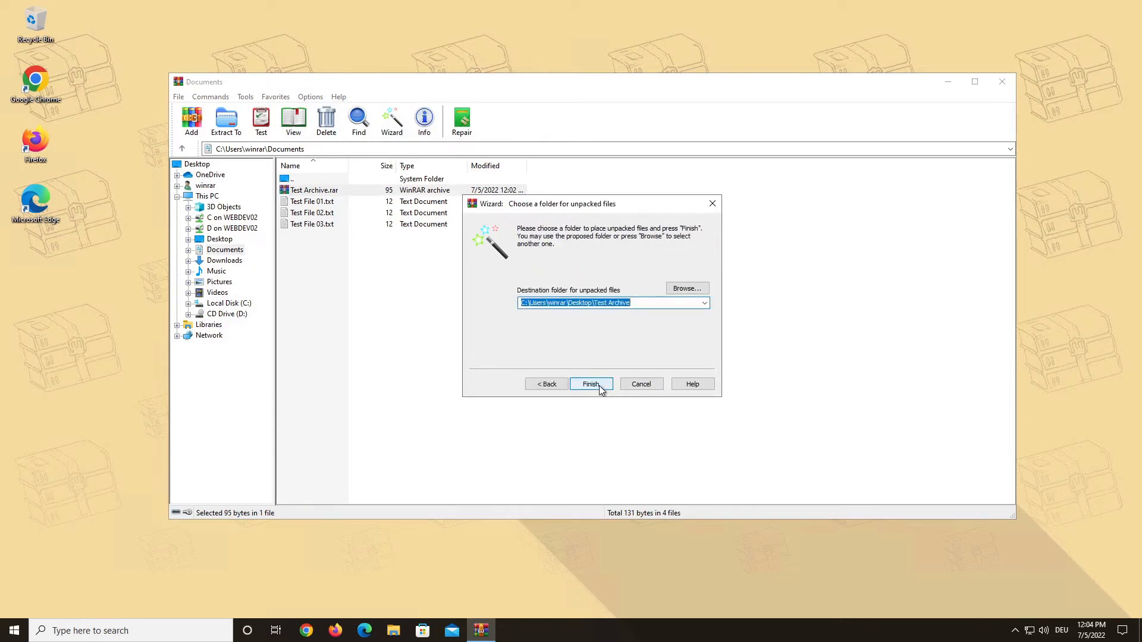
click(591, 384)
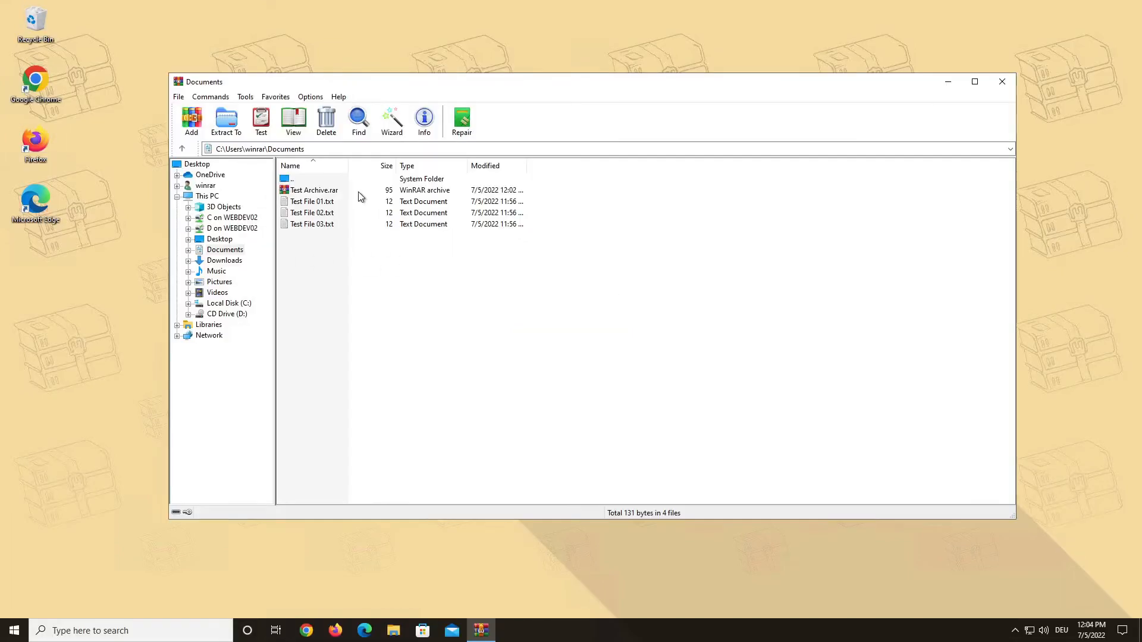
click(423, 120)
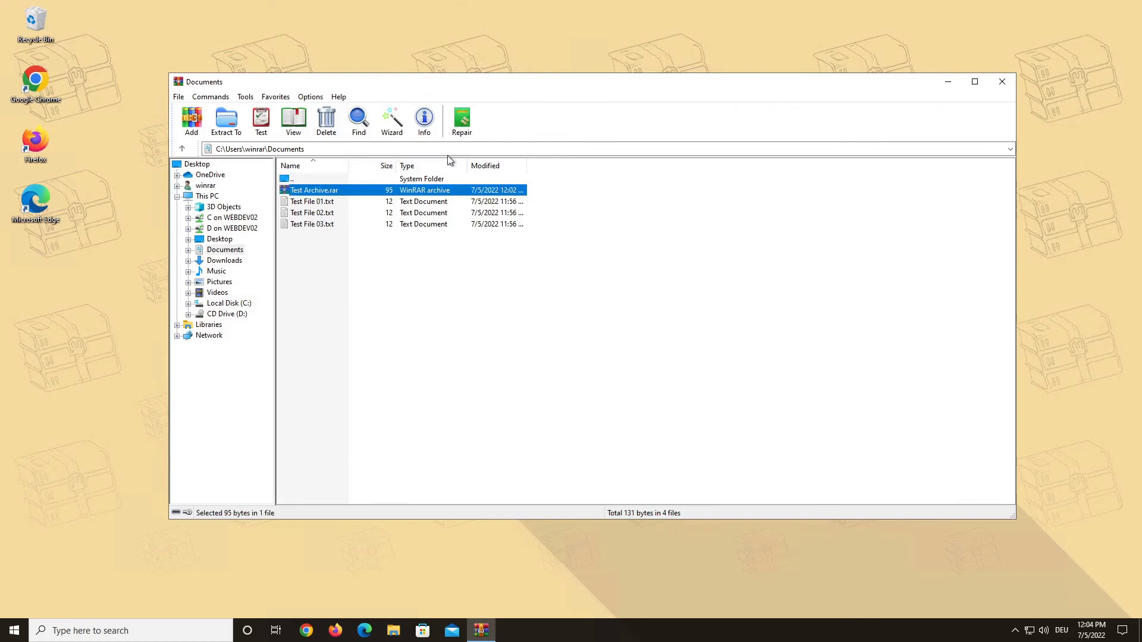
Repair Test Archive.rar into rebuilt.Test Archive.rar in Documents and view its Test Archive.txt
click(461, 120)
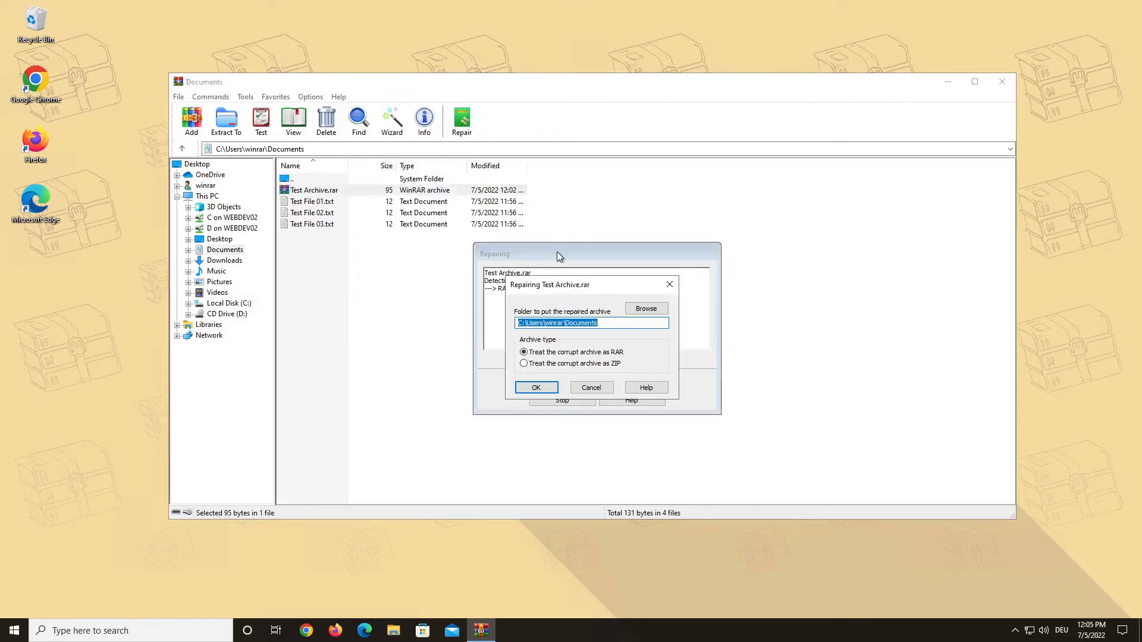
mouse_move(569, 380)
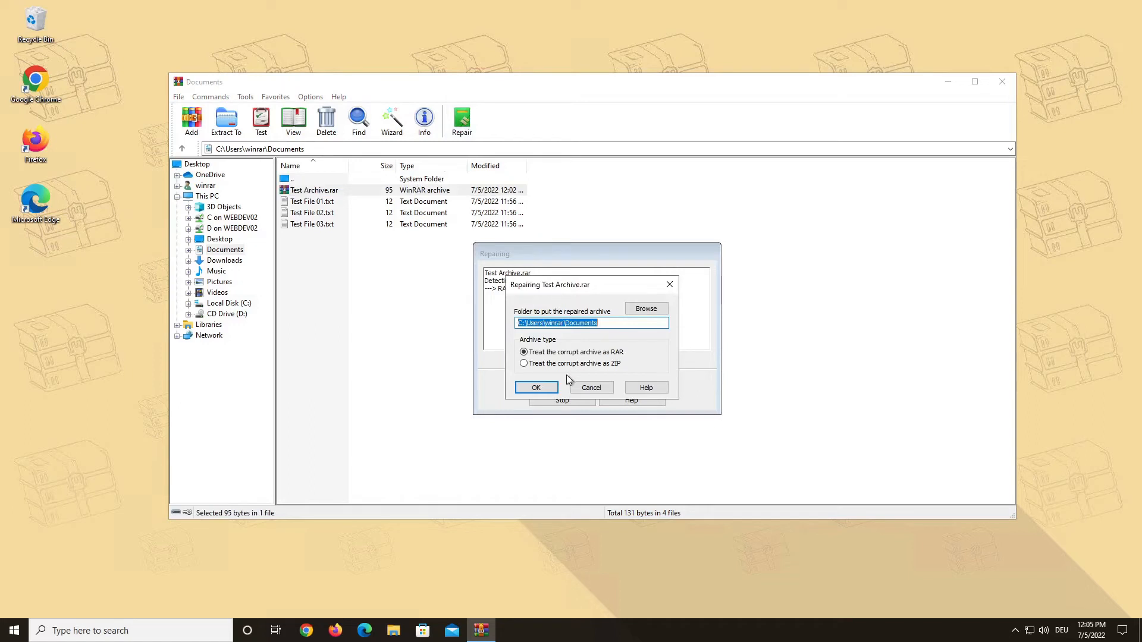
mouse_move(560, 381)
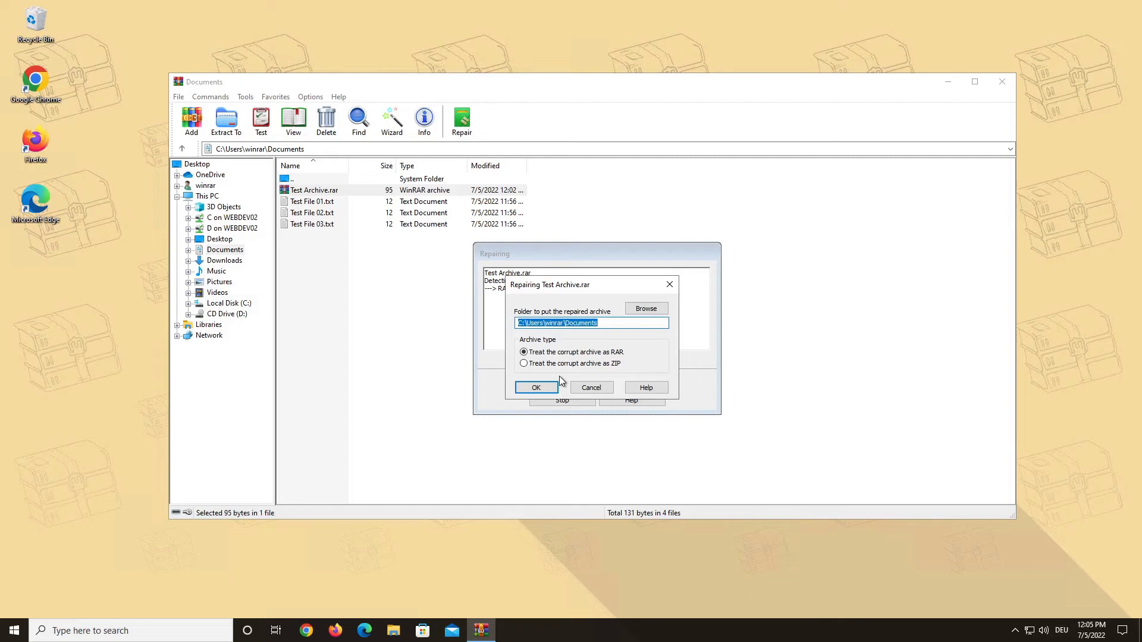
click(536, 386)
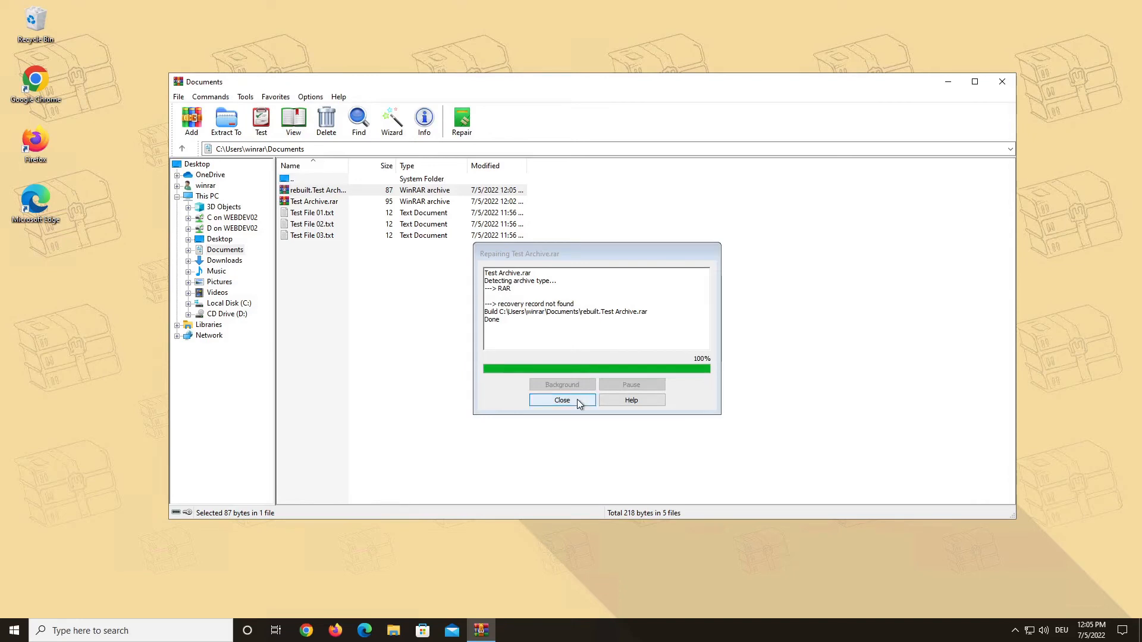
click(562, 400)
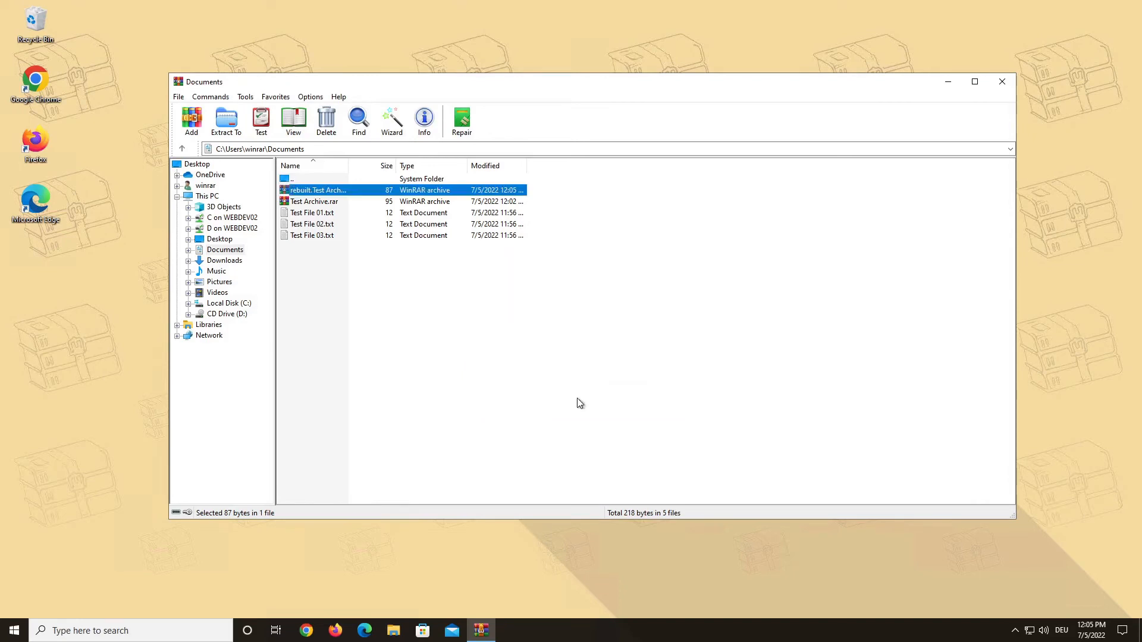
double_click(317, 190)
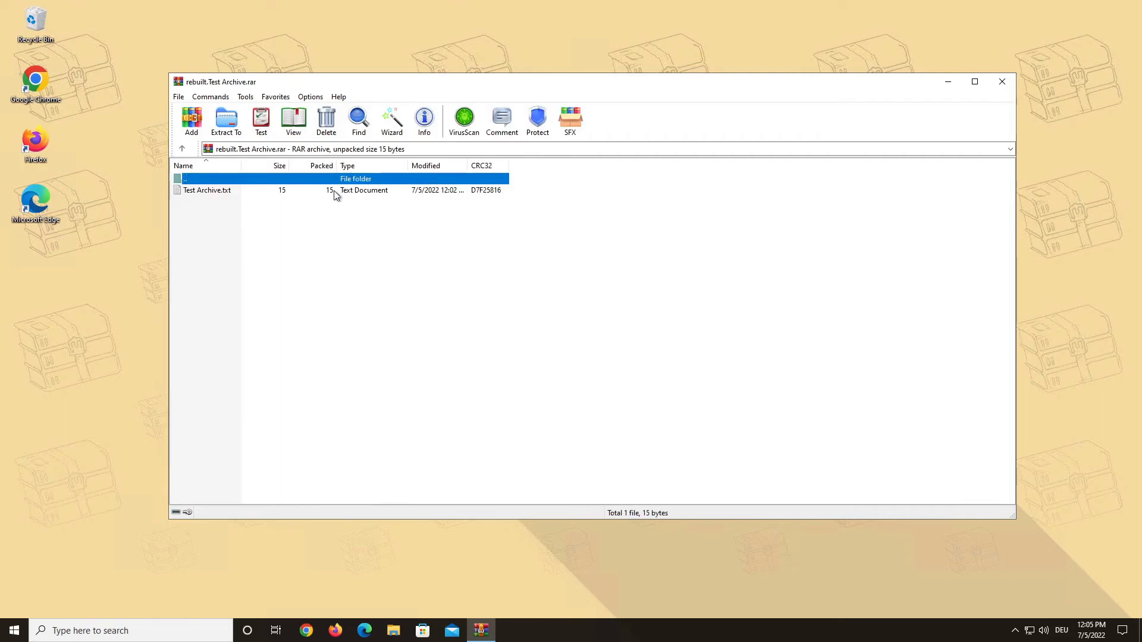
mouse_move(193, 191)
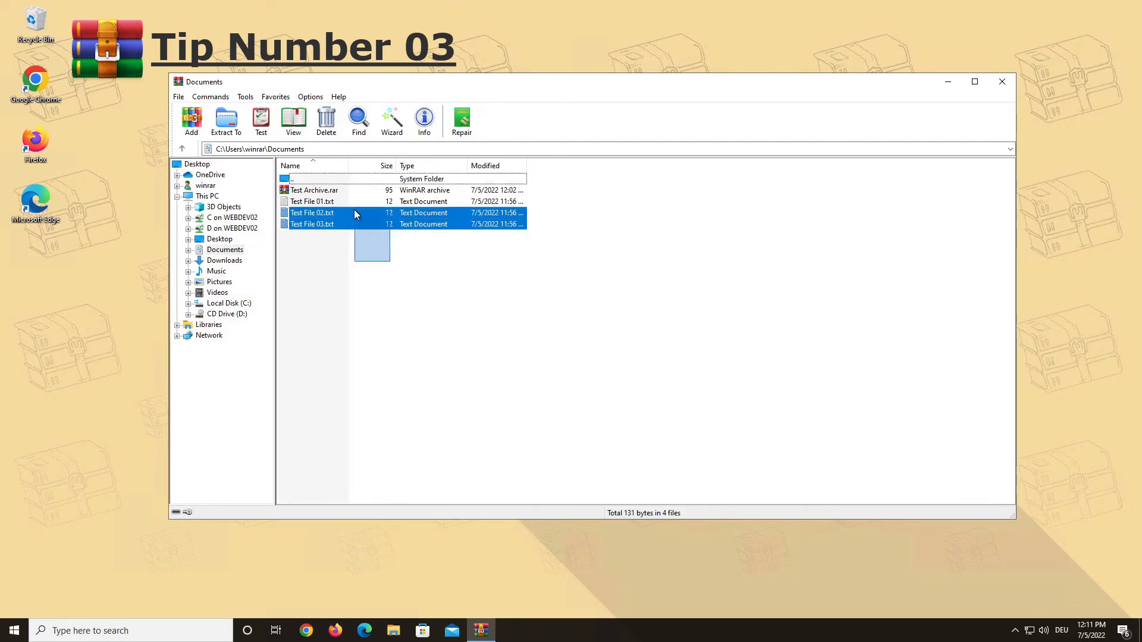
Pack the three text files into a self-extracting Documents.exe archive
click(191, 120)
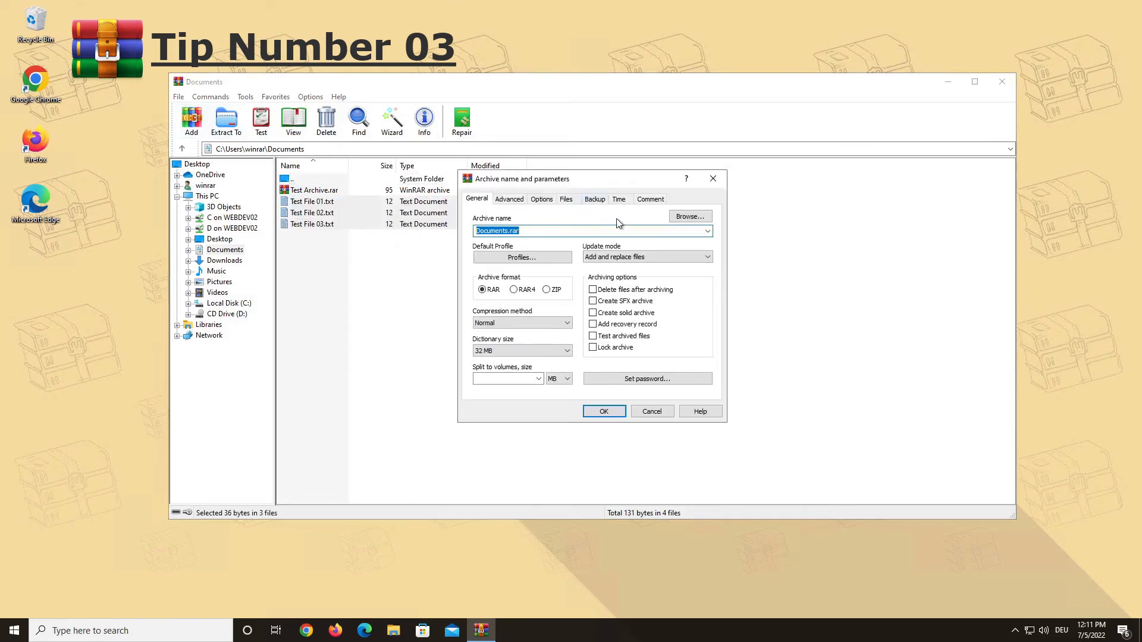
click(593, 301)
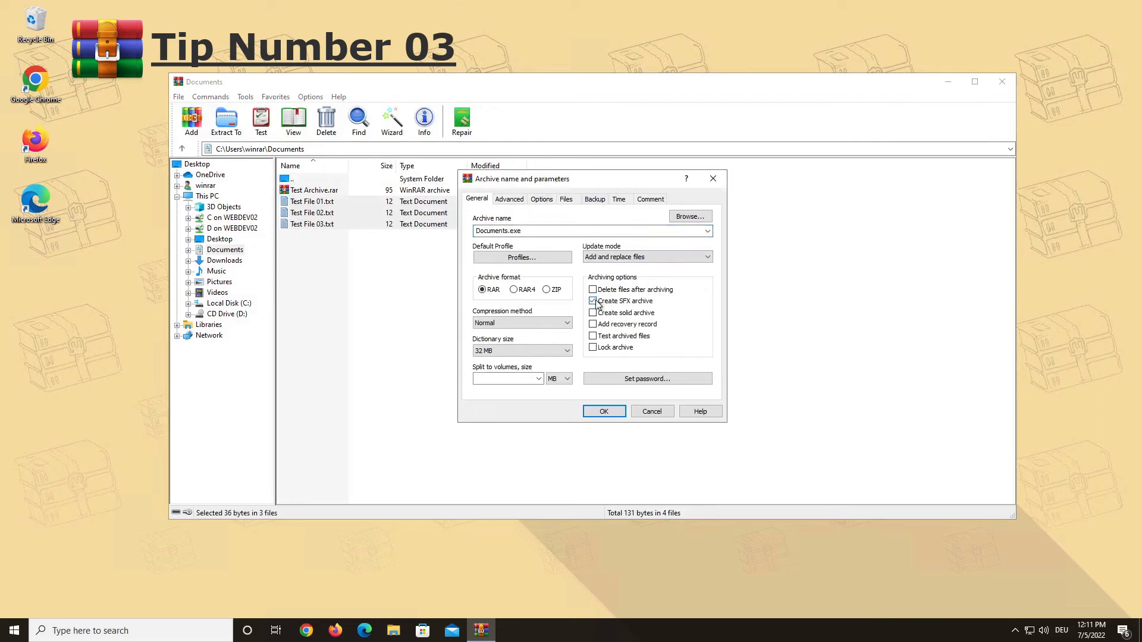
click(593, 301)
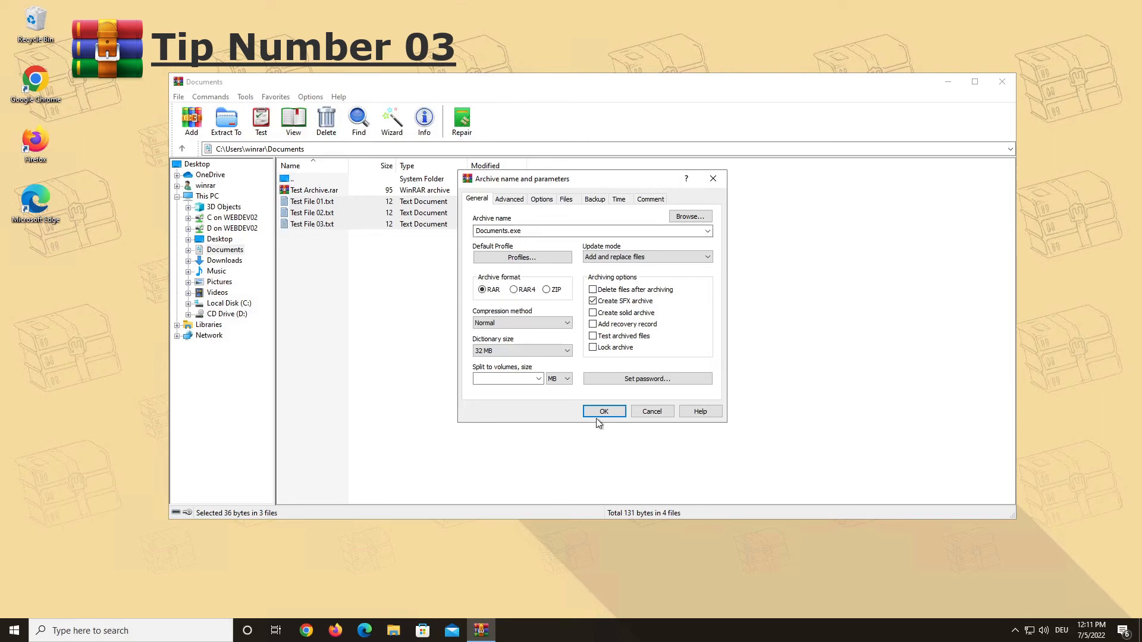
click(603, 411)
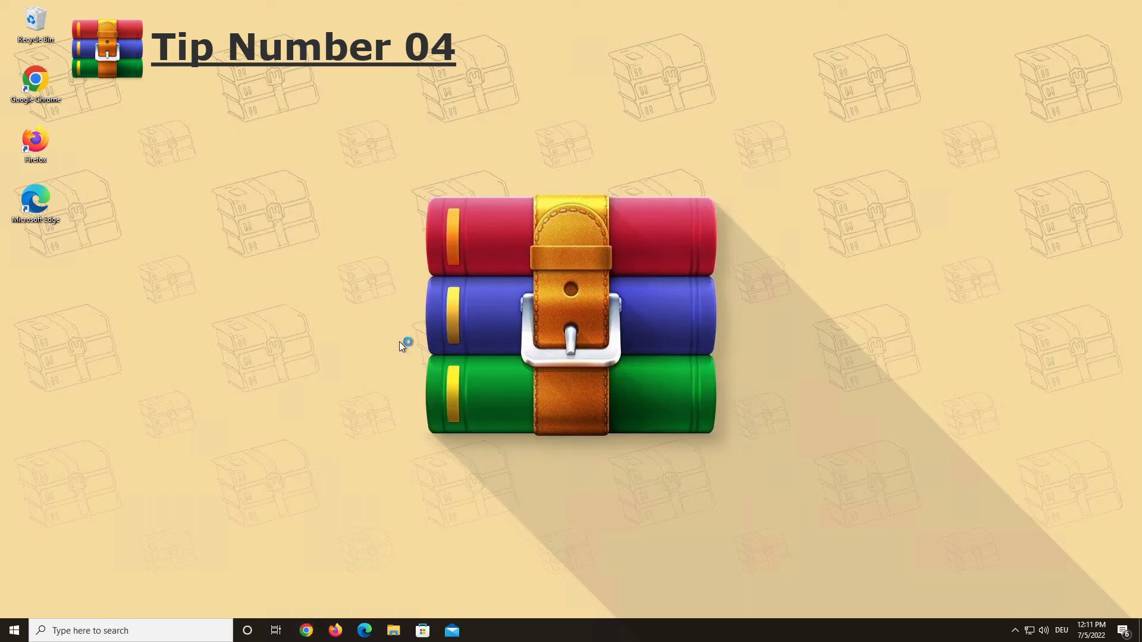
In Chrome, search Google for winrar and reach the official win-rar.com homepage
click(306, 631)
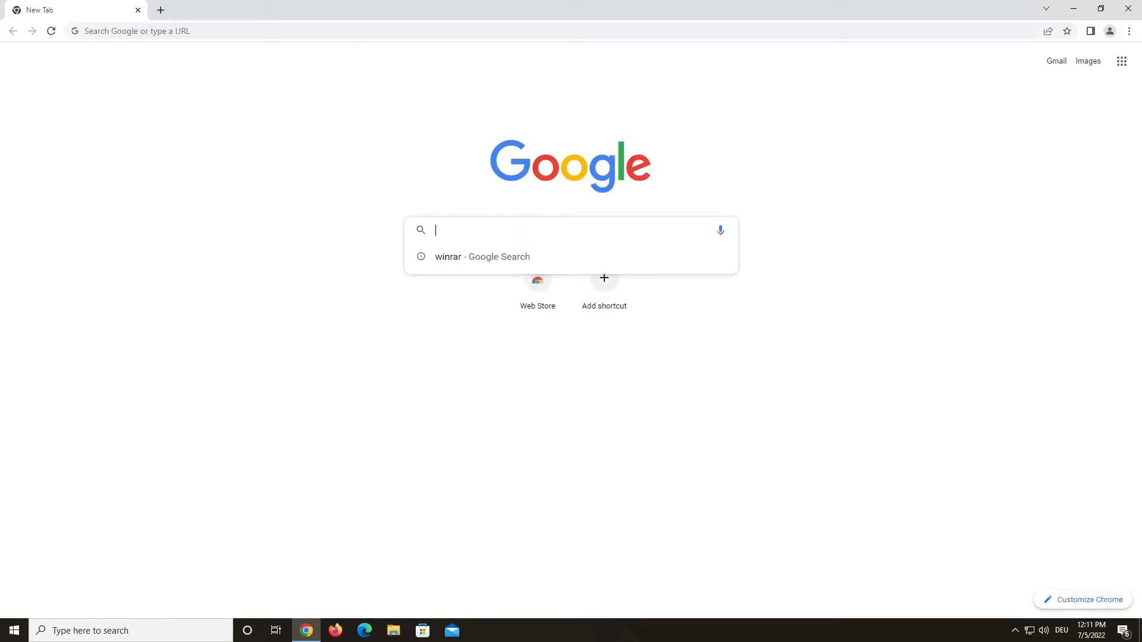
click(482, 257)
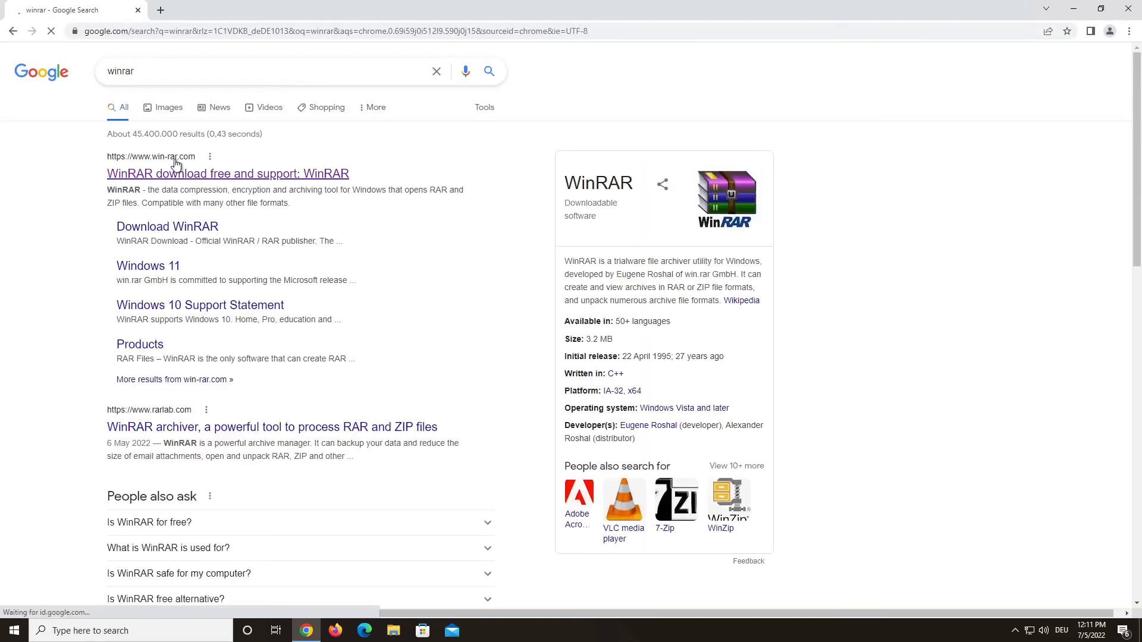
click(227, 174)
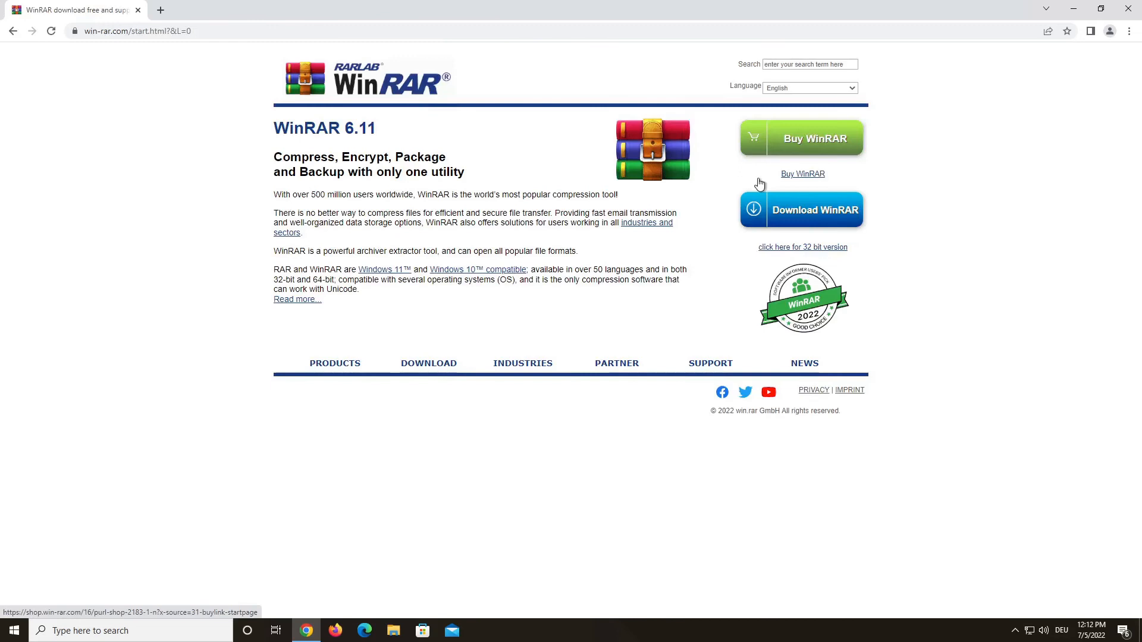
mouse_move(895, 163)
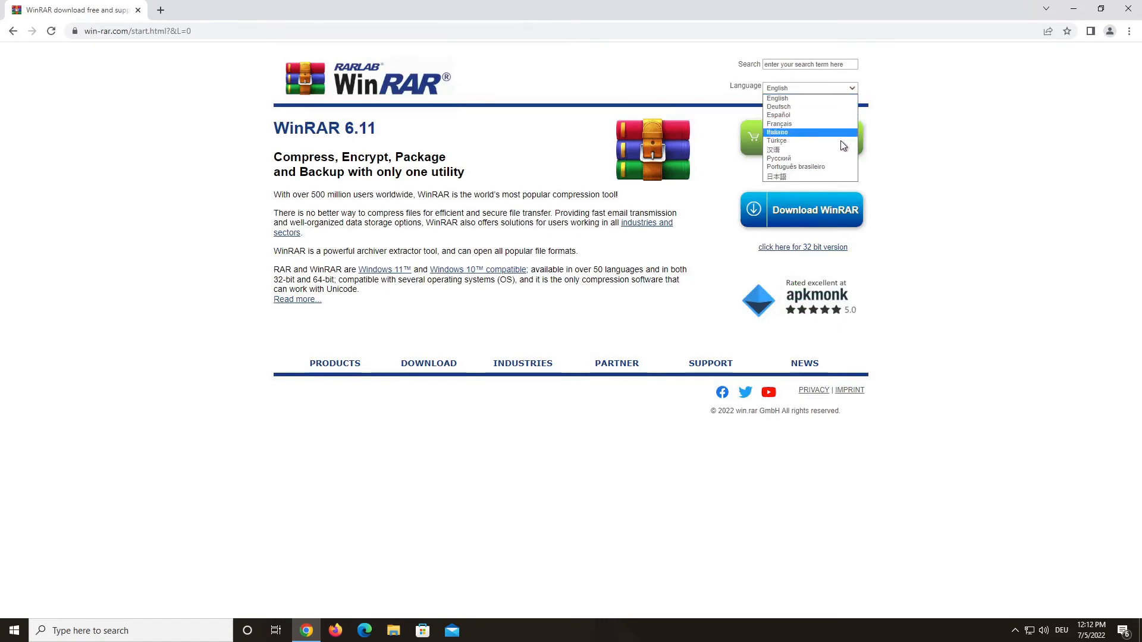
Browse the win-rar.com download page listing WinRAR language versions
click(777, 97)
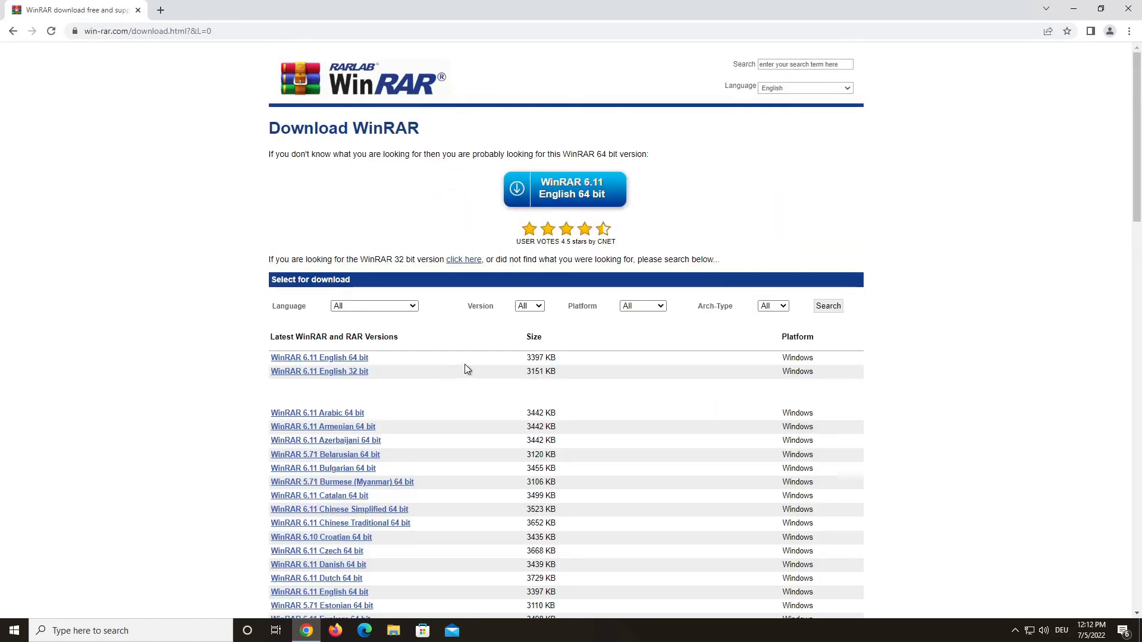
scroll(down, 3)
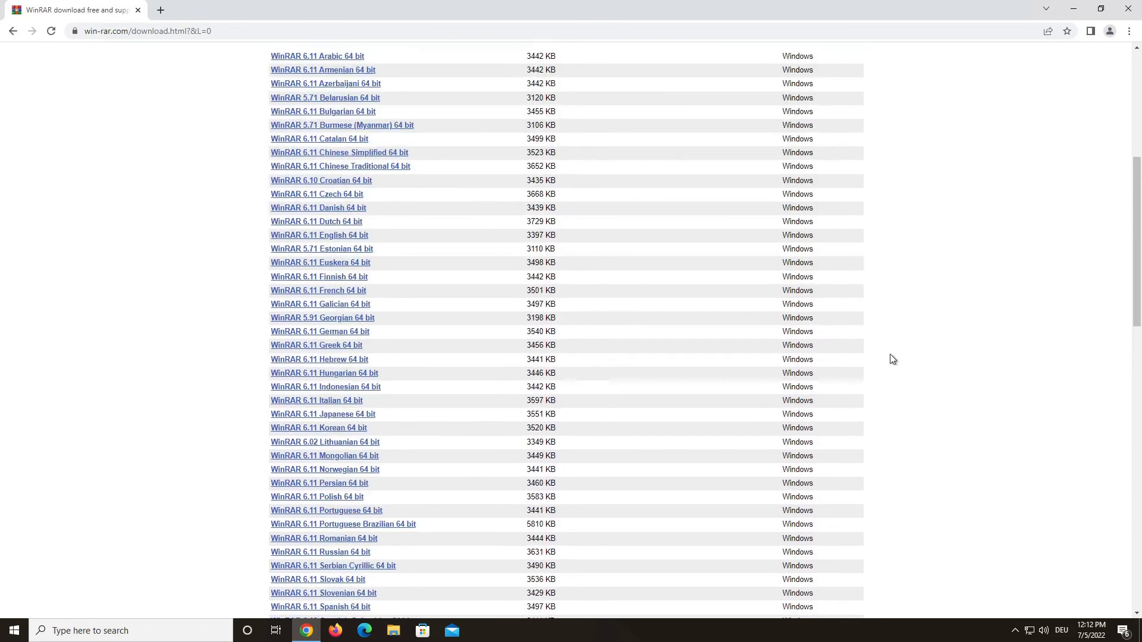
scroll(down, 3)
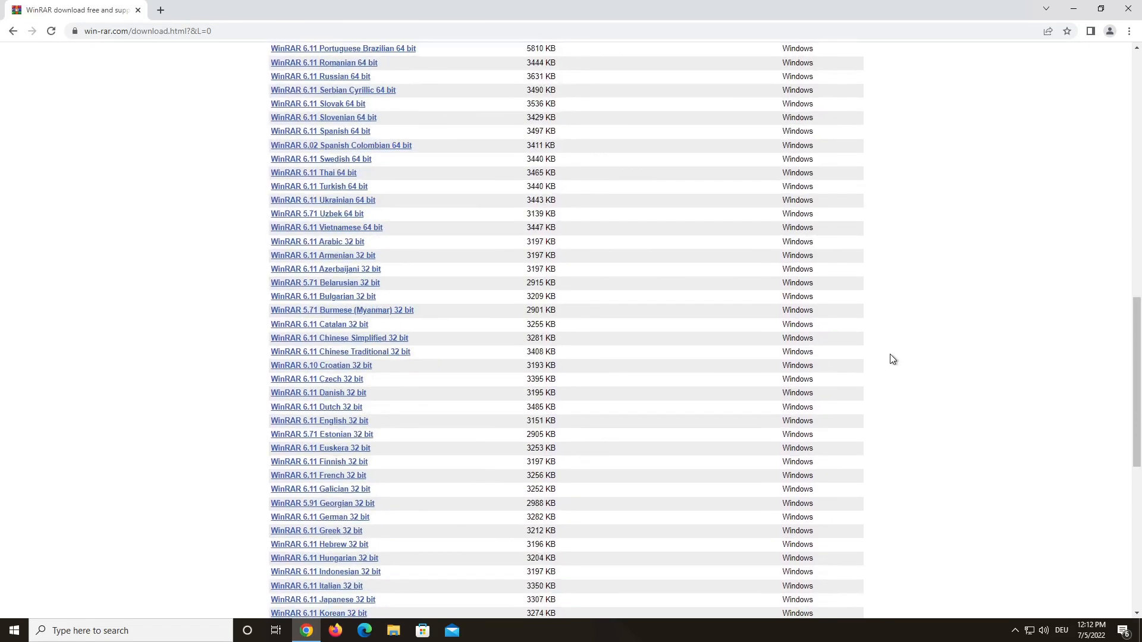
scroll(down, 3)
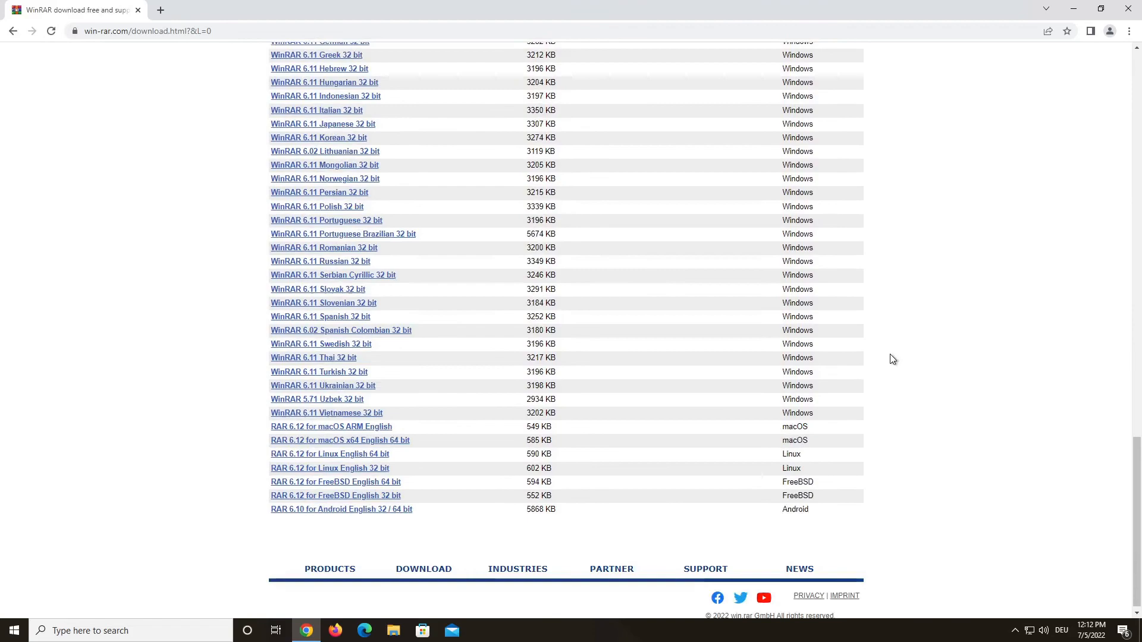
scroll(up, 3)
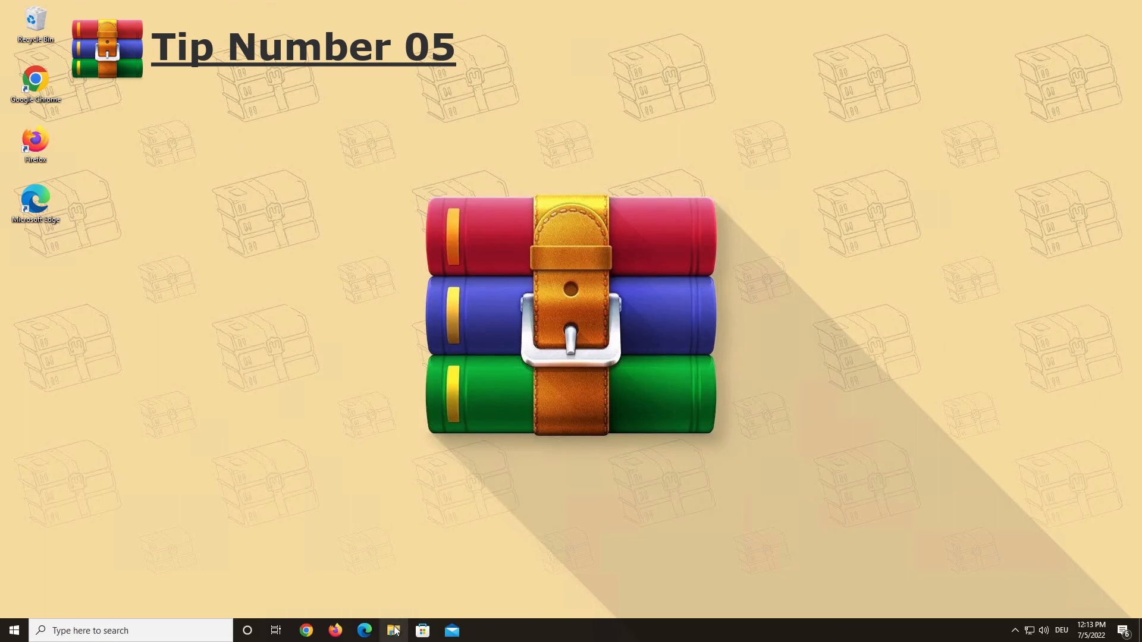
click(393, 631)
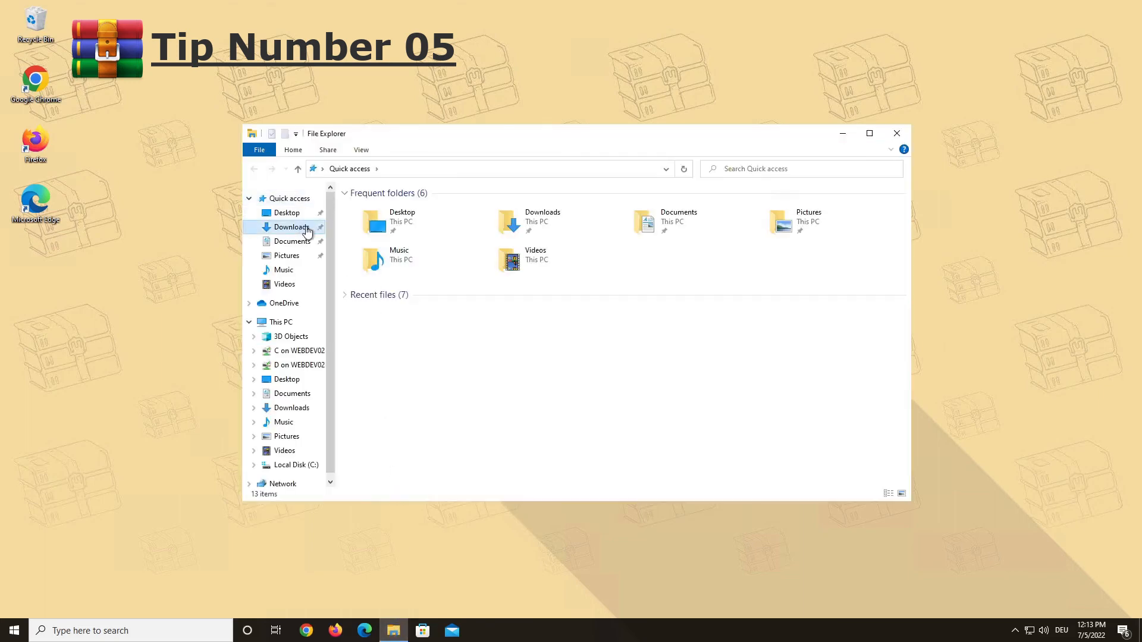
click(292, 226)
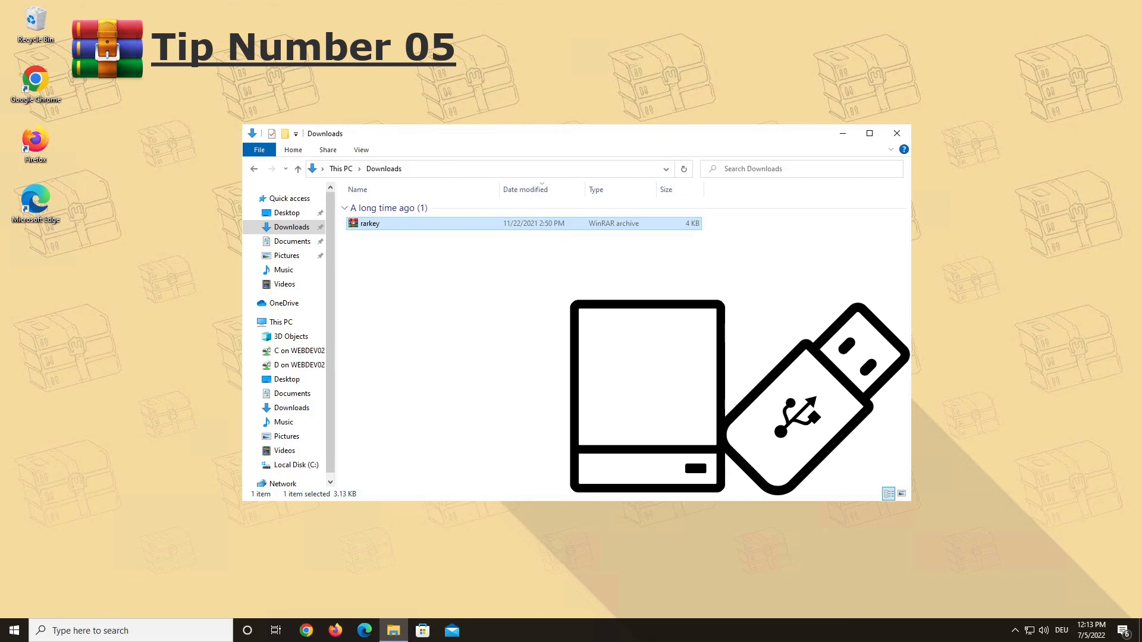
click(896, 133)
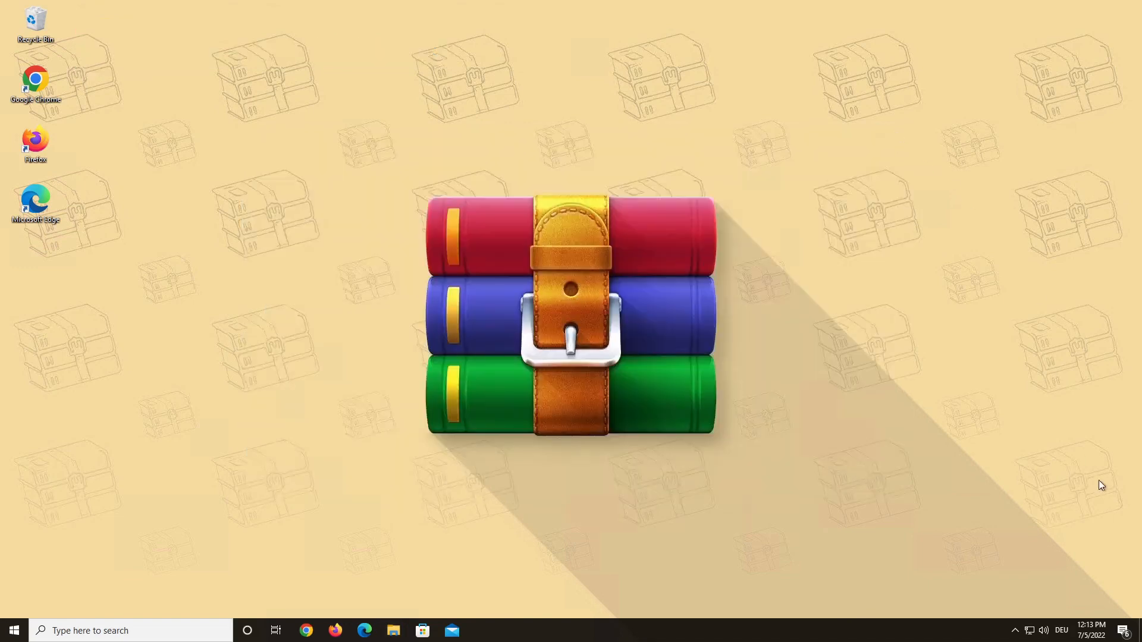